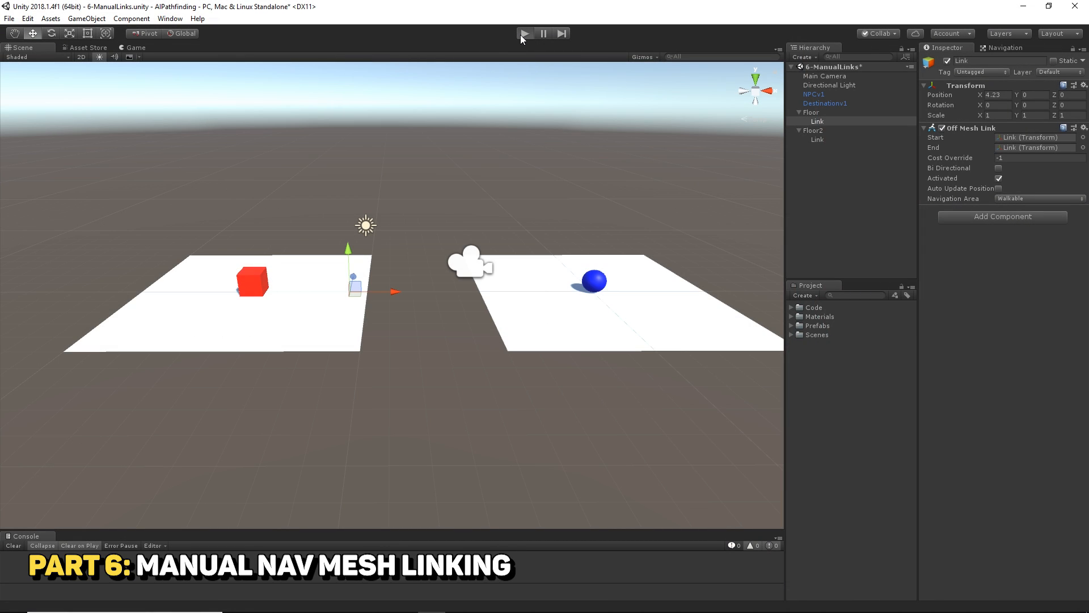
# Run the Manual Links scene in play mode, selecting the red NPC cube and blue destination sphere
pyautogui.click(524, 33)
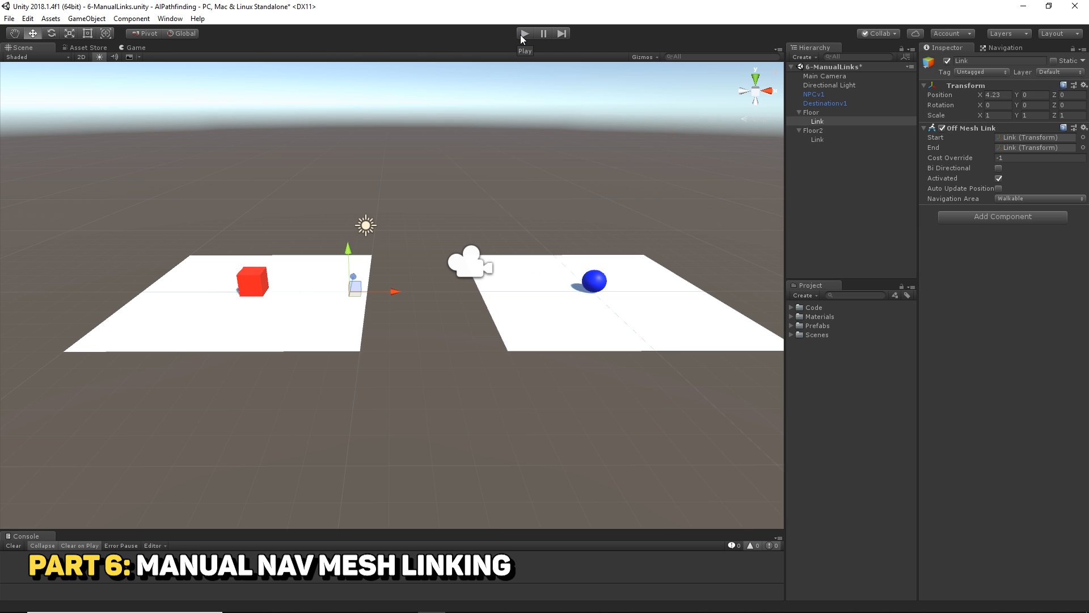
pyautogui.moveTo(303, 334)
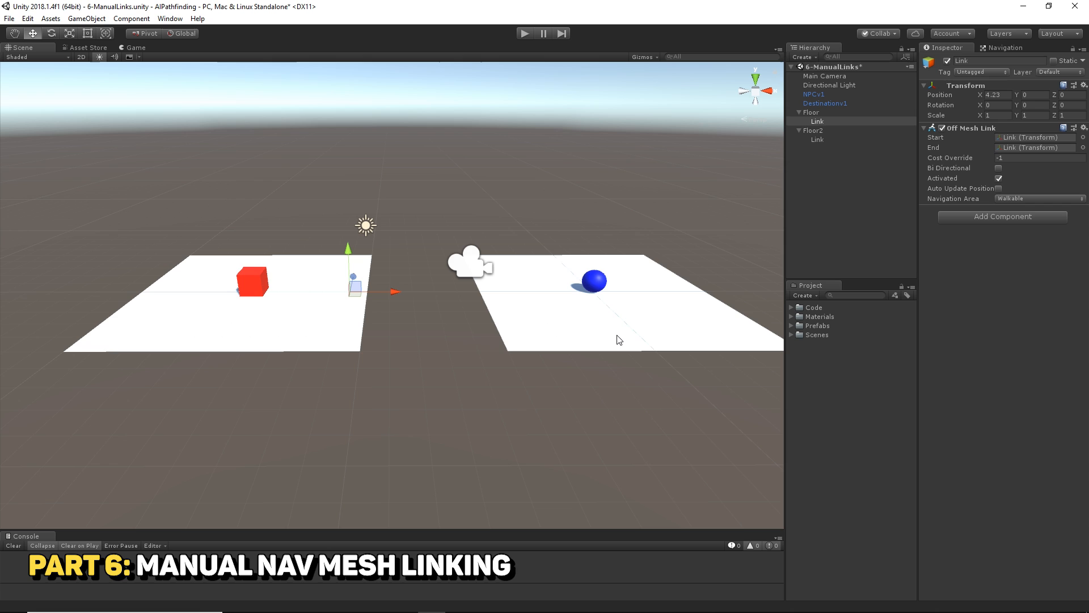
pyautogui.moveTo(575, 308)
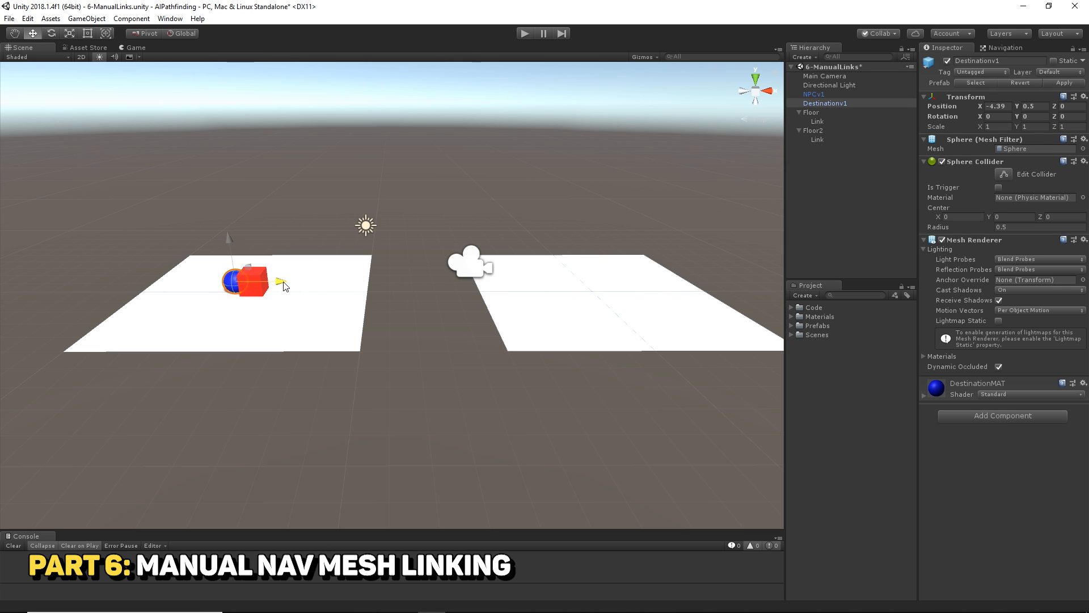
pyautogui.click(814, 94)
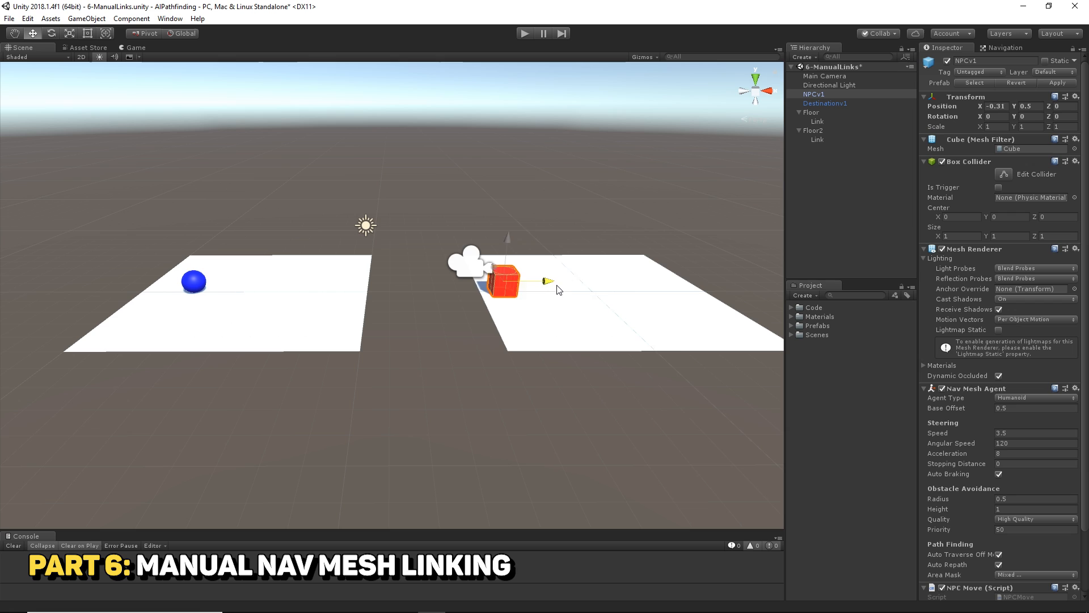
pyautogui.click(826, 103)
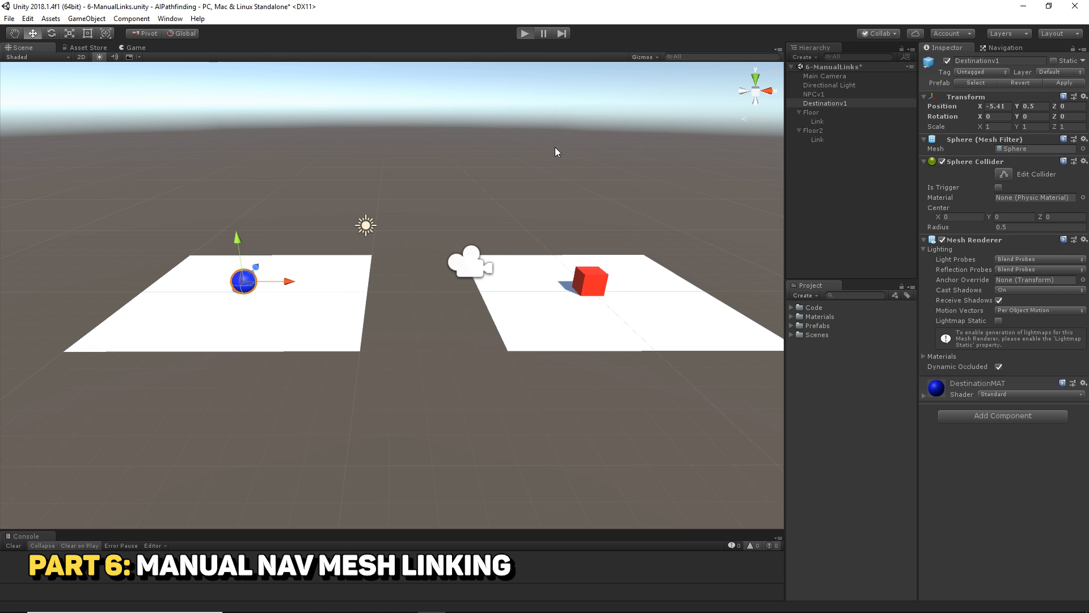
pyautogui.click(524, 32)
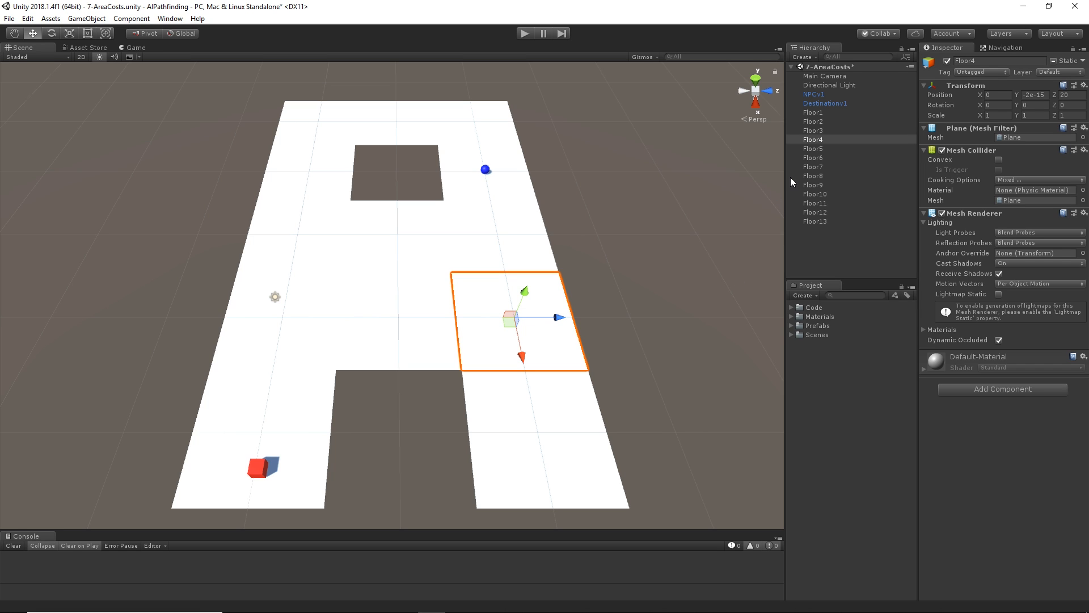
pyautogui.moveTo(941, 86)
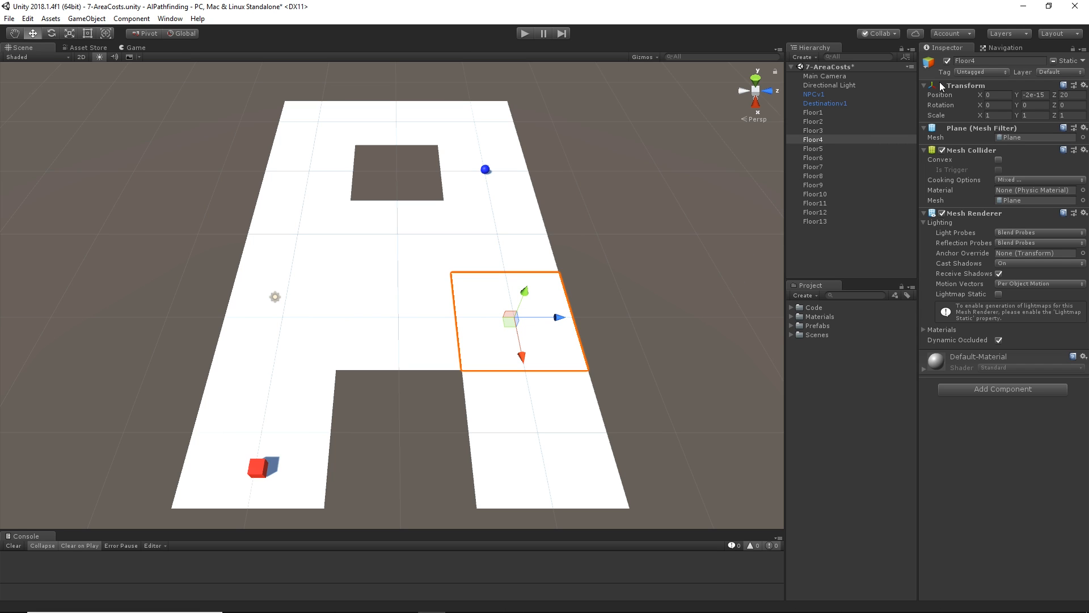
pyautogui.moveTo(1005, 47)
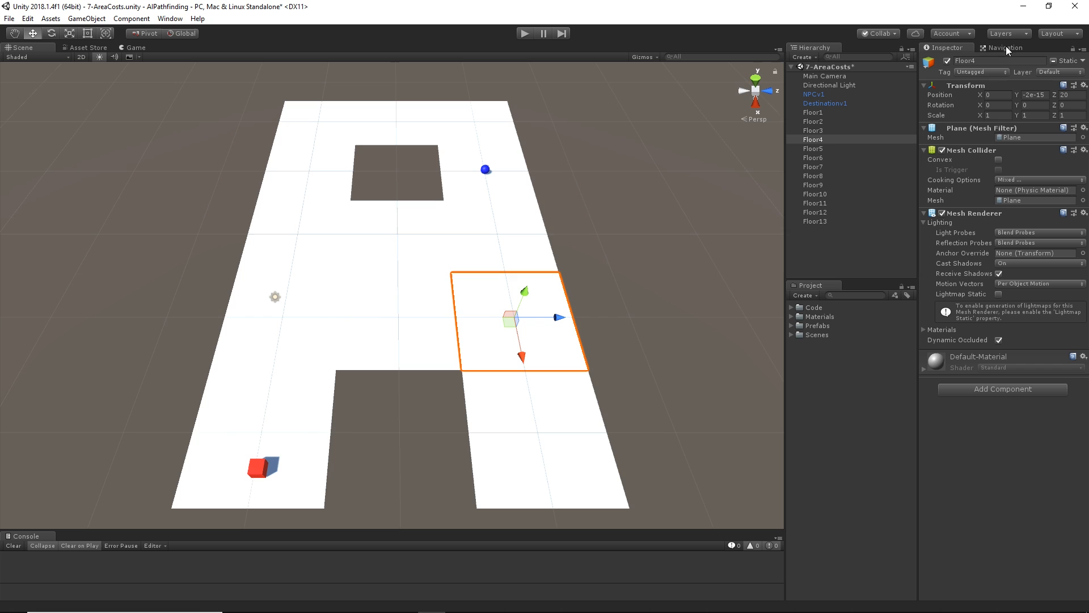
# Select Floor1 in the 7-AreaCosts scene and bring up the Navigation bake settings
pyautogui.click(813, 112)
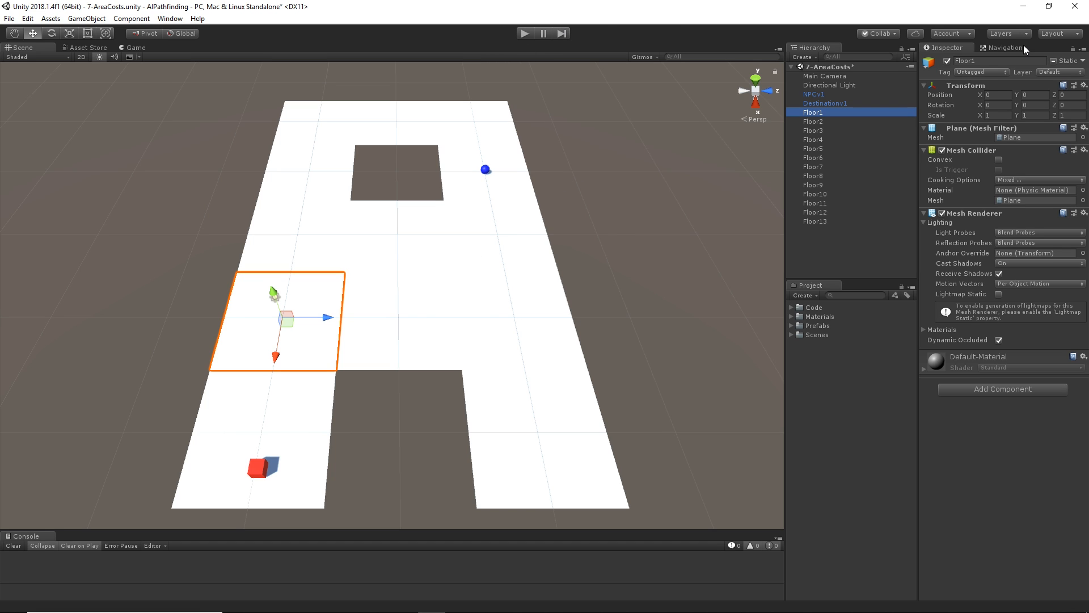
pyautogui.click(1003, 47)
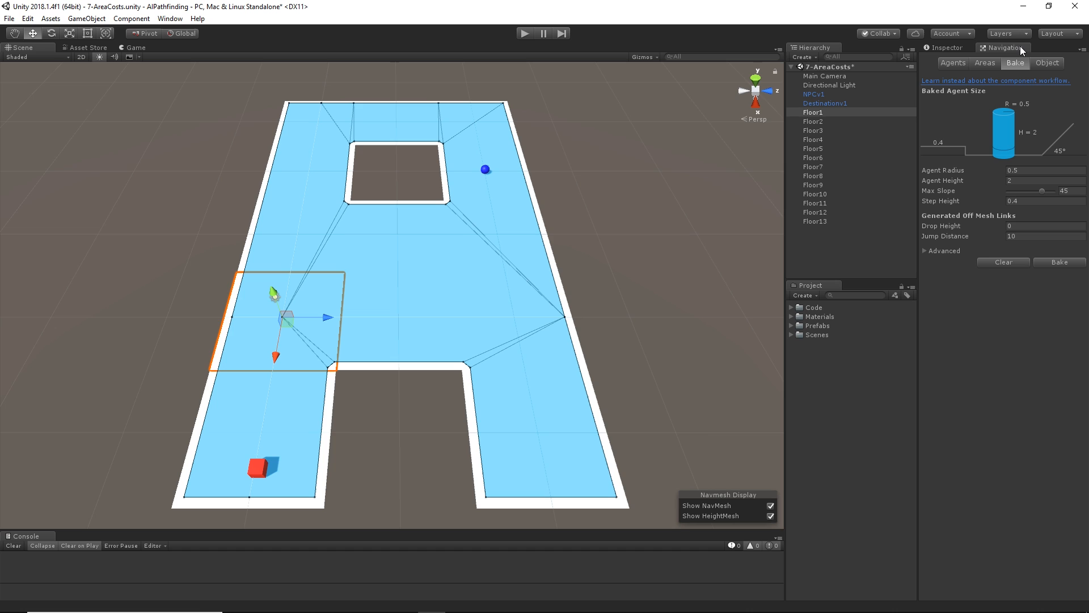
# Play-test the baked nav mesh until the red cube reaches the blue sphere, then stop
pyautogui.click(526, 33)
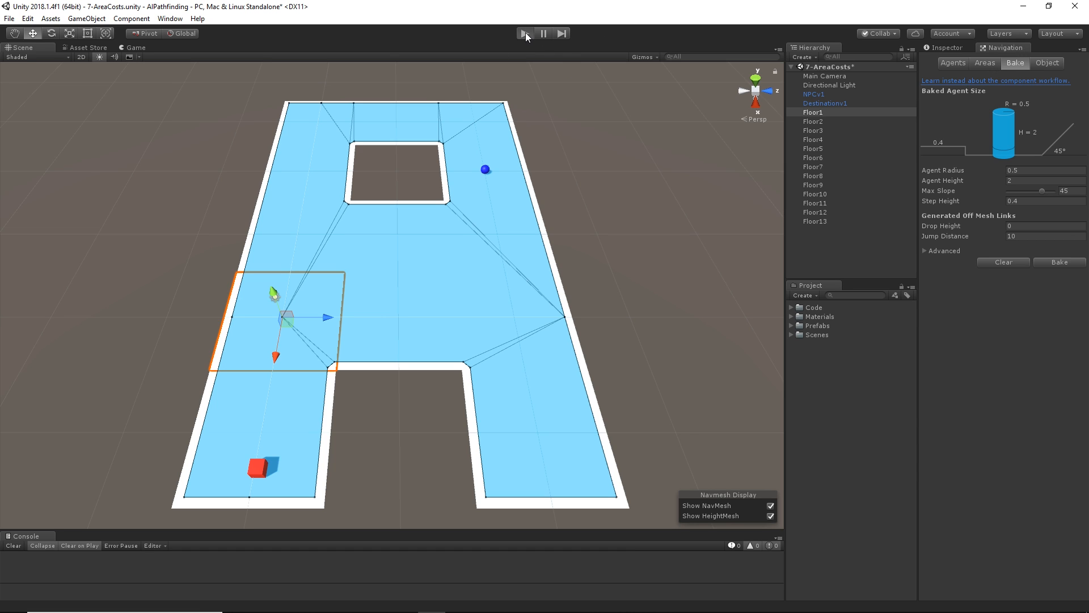
pyautogui.moveTo(558, 320)
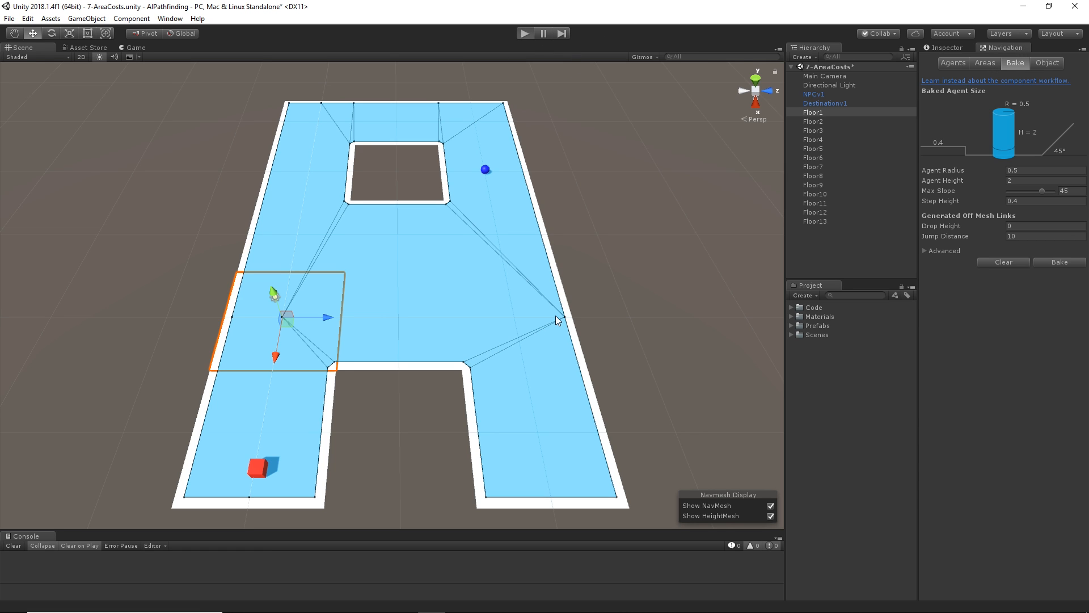
pyautogui.click(525, 33)
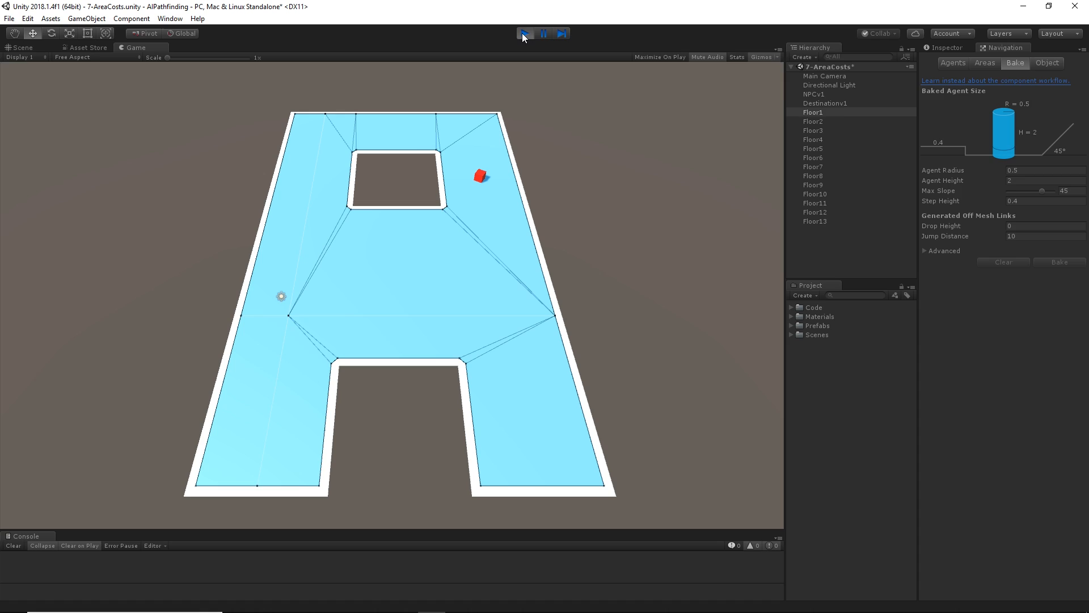
pyautogui.click(22, 47)
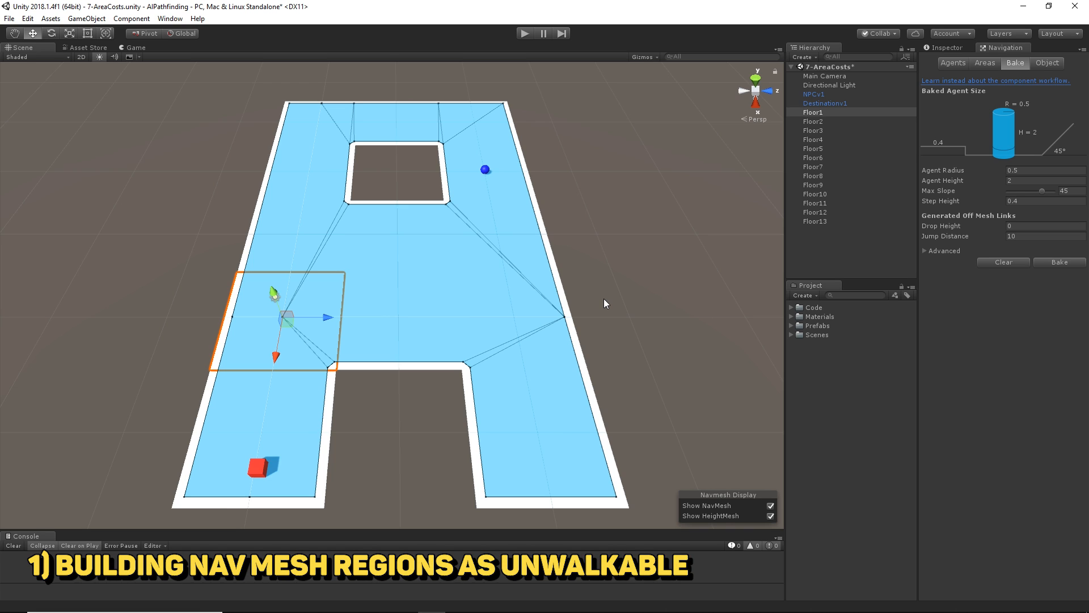
pyautogui.moveTo(597, 303)
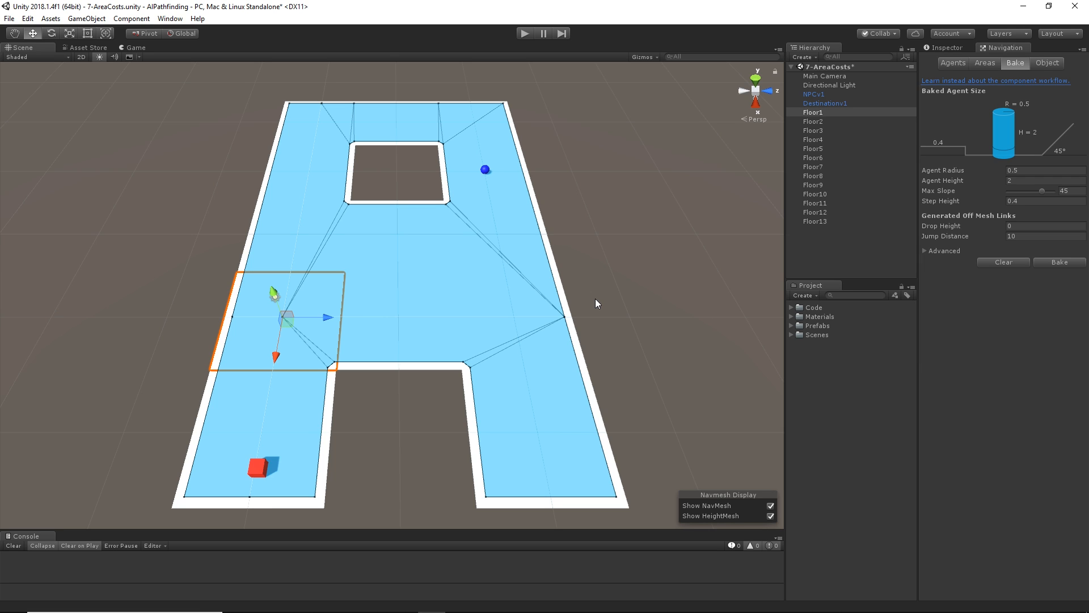
pyautogui.moveTo(985, 72)
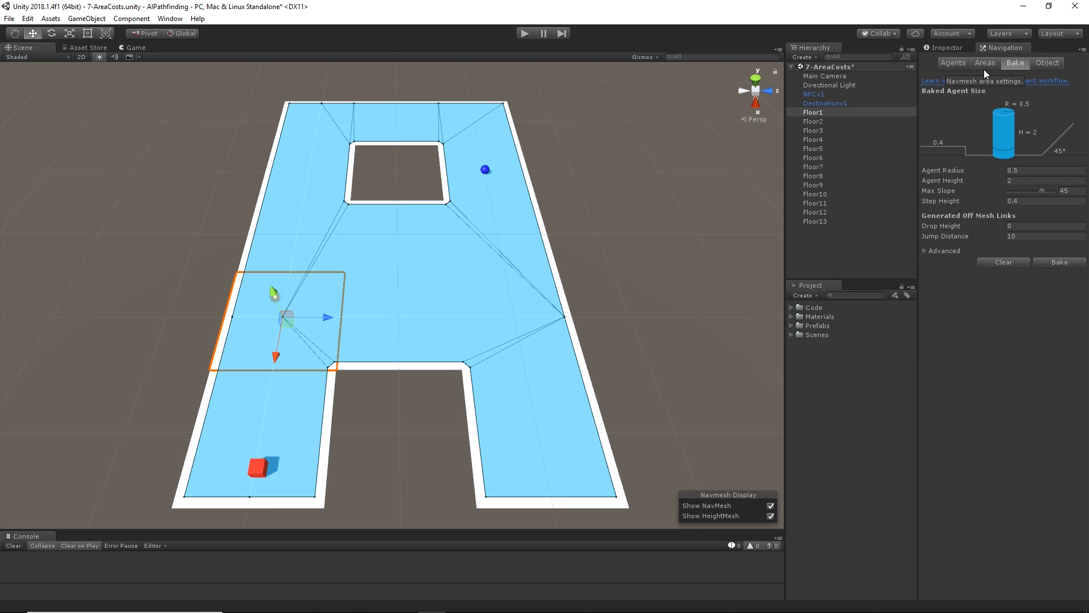
# Set crossbar floors Floor3 and Floor8 to Not Walkable and rebake the nav mesh
pyautogui.click(985, 63)
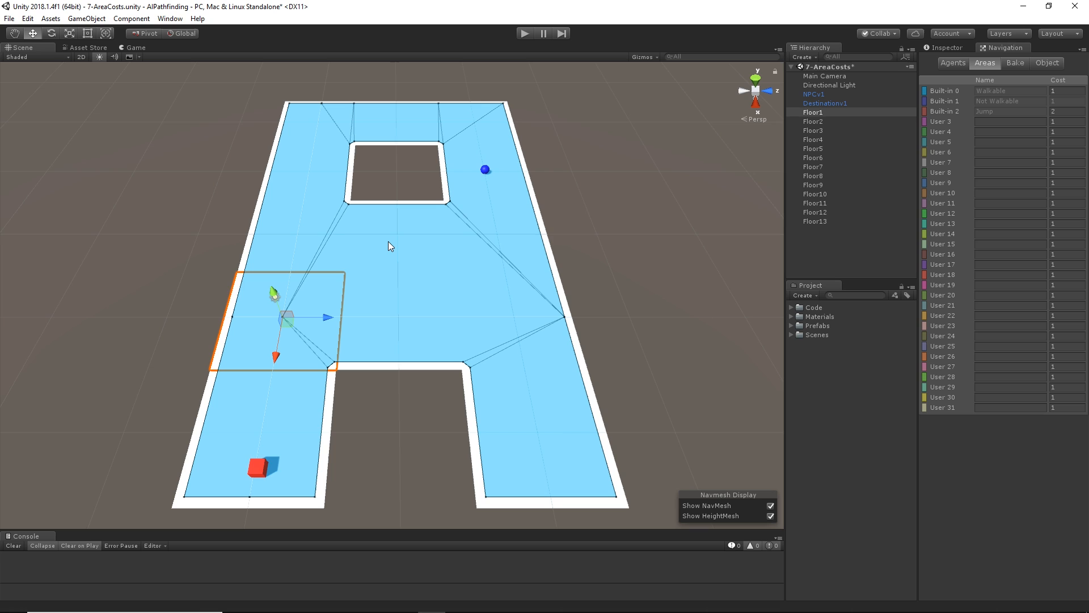
pyautogui.moveTo(405, 257)
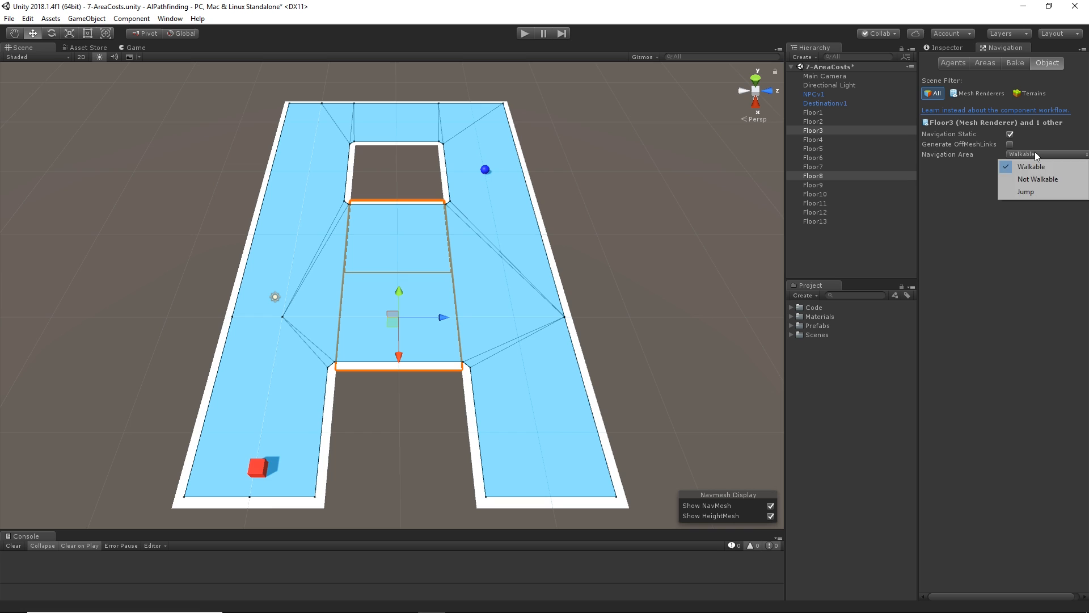
pyautogui.click(1037, 179)
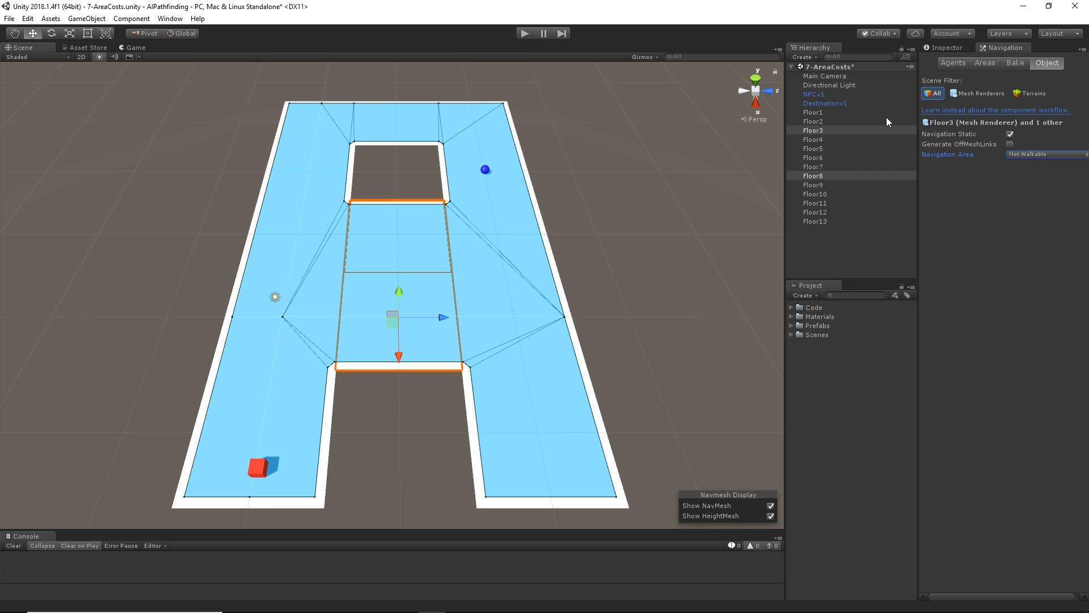
pyautogui.click(1015, 62)
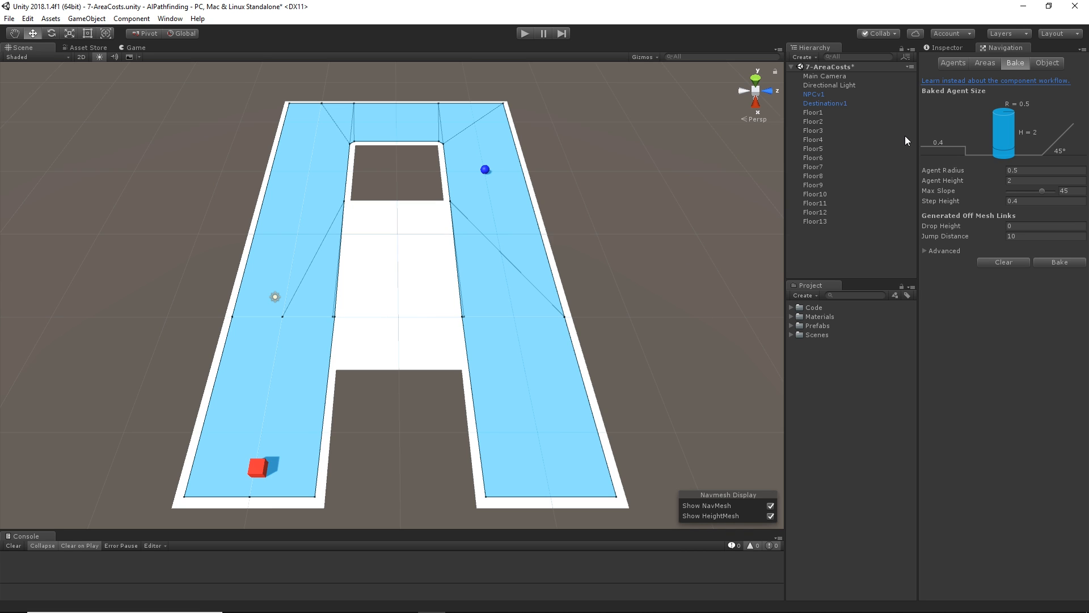
# Play-test the agent walking to the destination near the top, then stop play mode
pyautogui.click(1047, 62)
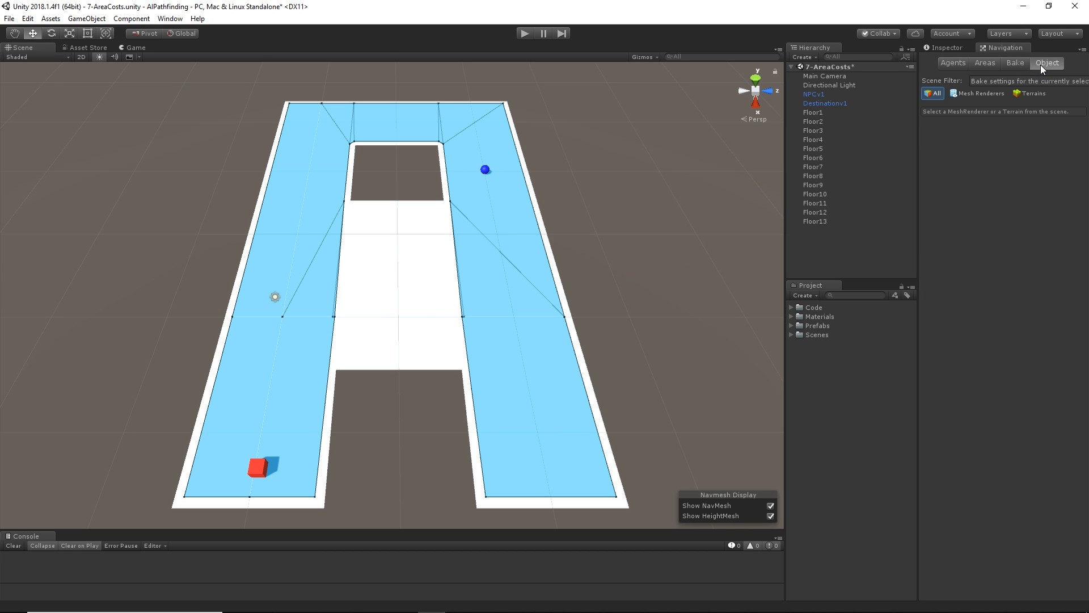
pyautogui.moveTo(825, 200)
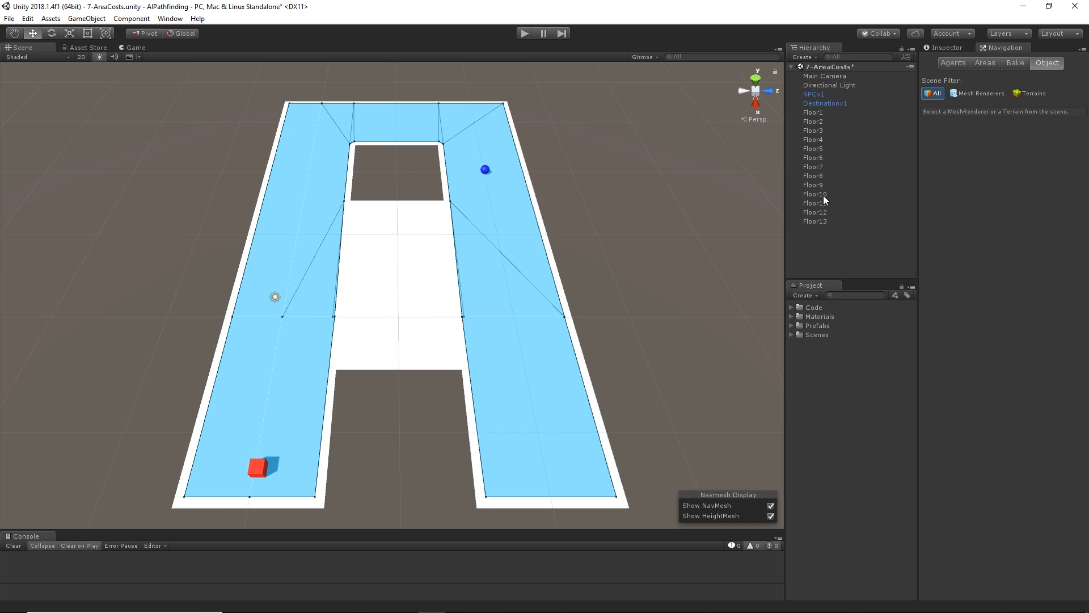
pyautogui.moveTo(824, 136)
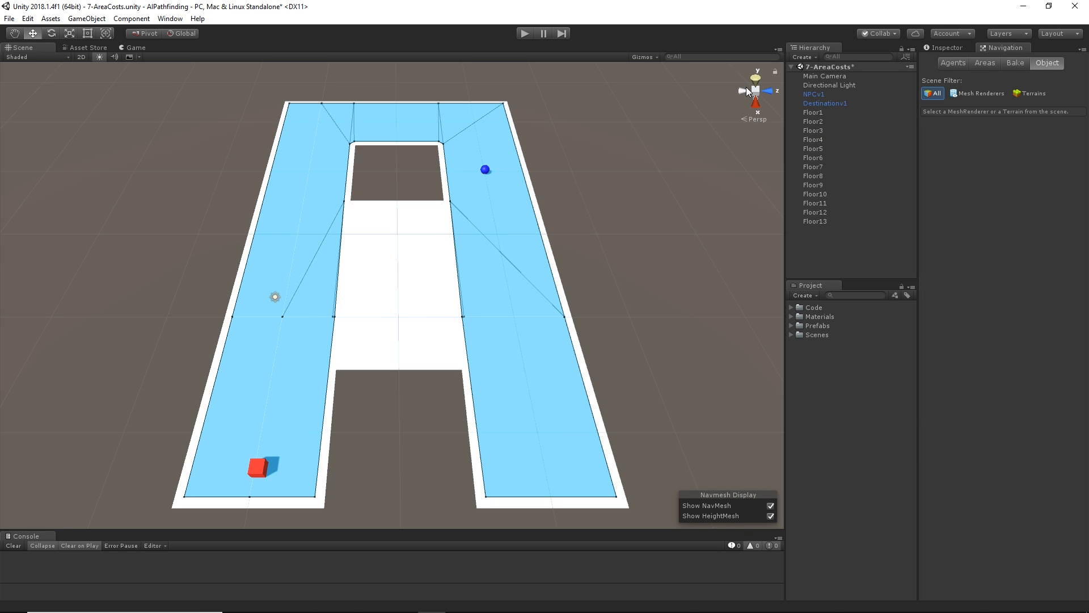
pyautogui.moveTo(618, 145)
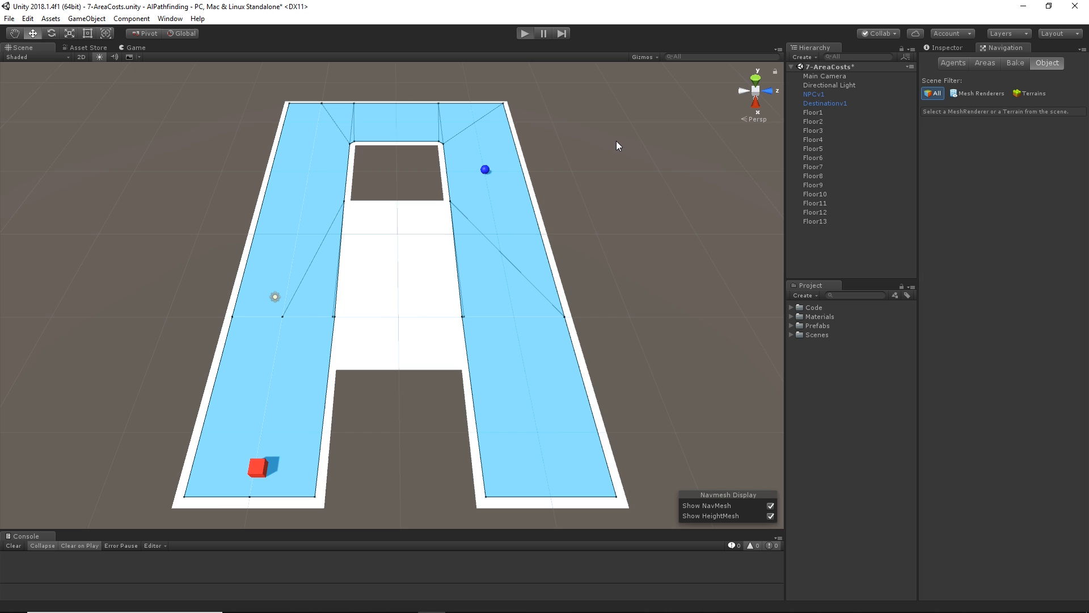
pyautogui.click(525, 33)
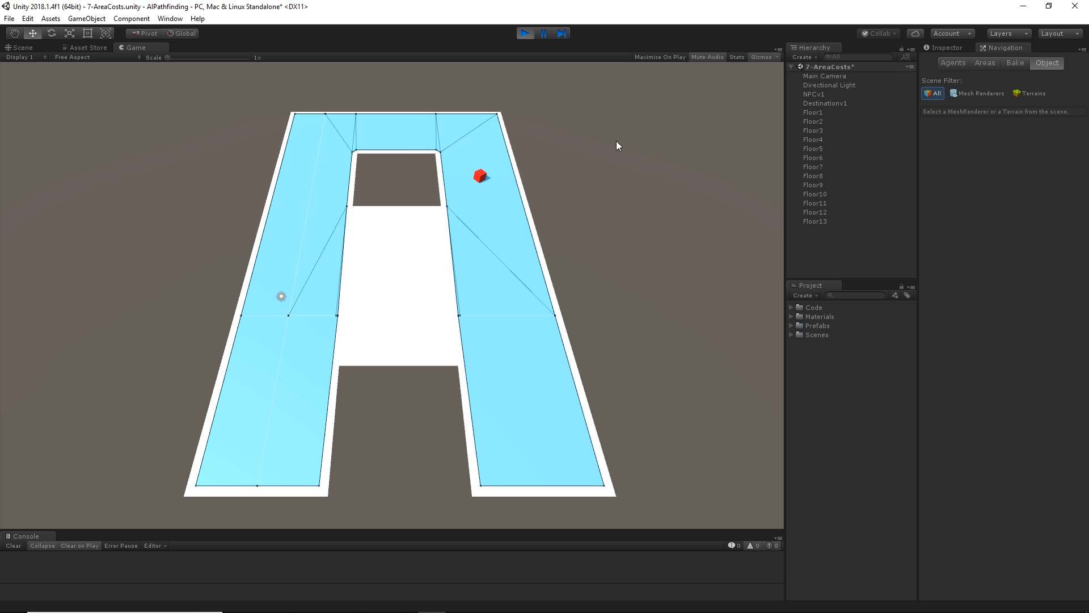
pyautogui.click(524, 33)
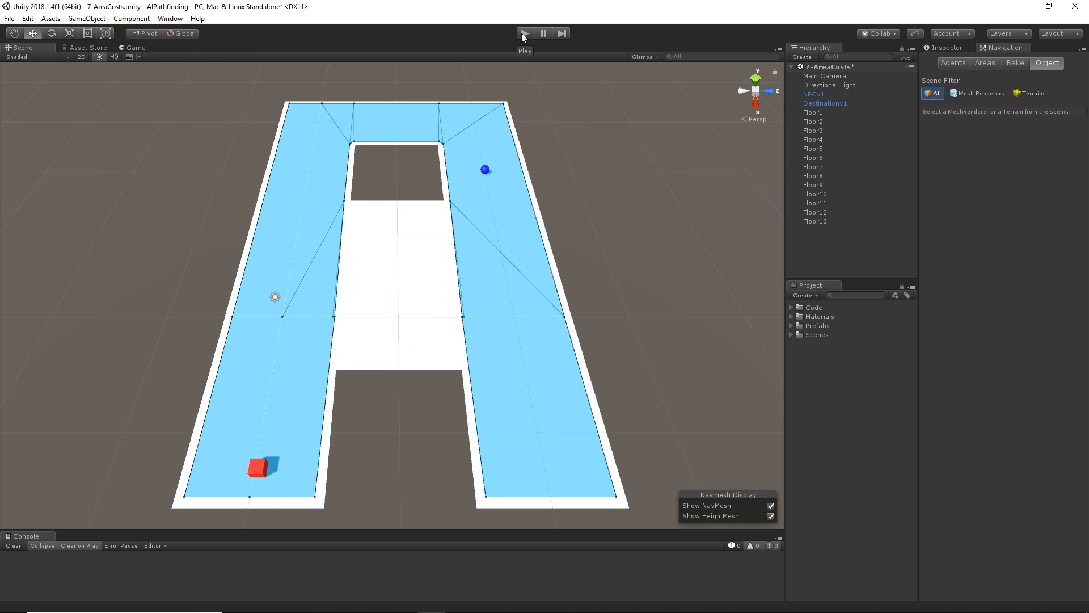
pyautogui.moveTo(413, 241)
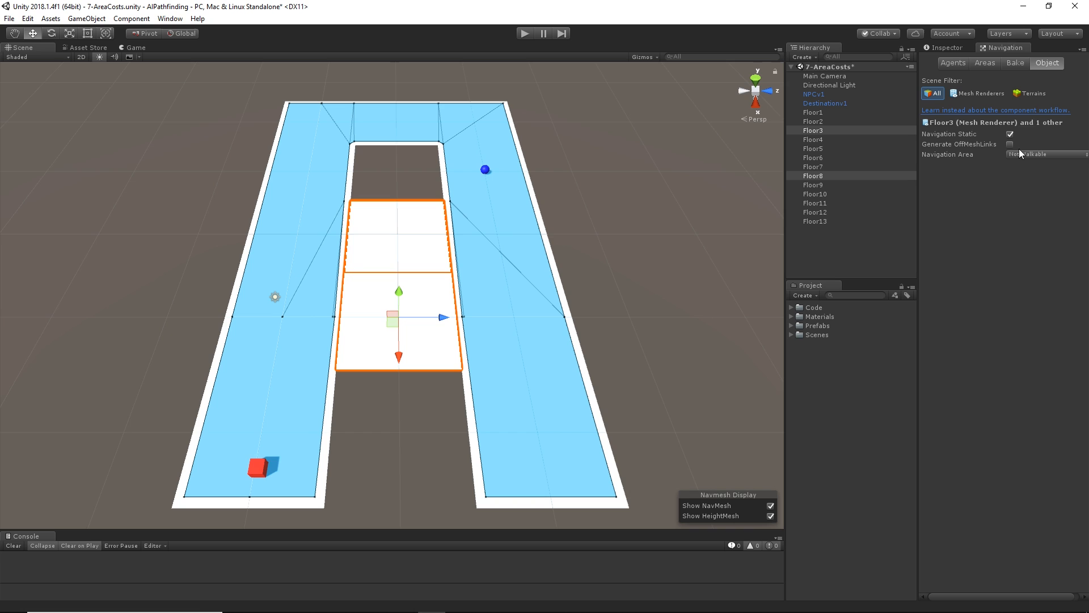
# Set Floor3 and Floor8 back to Walkable and rebake to cover the crossbar
pyautogui.click(1045, 153)
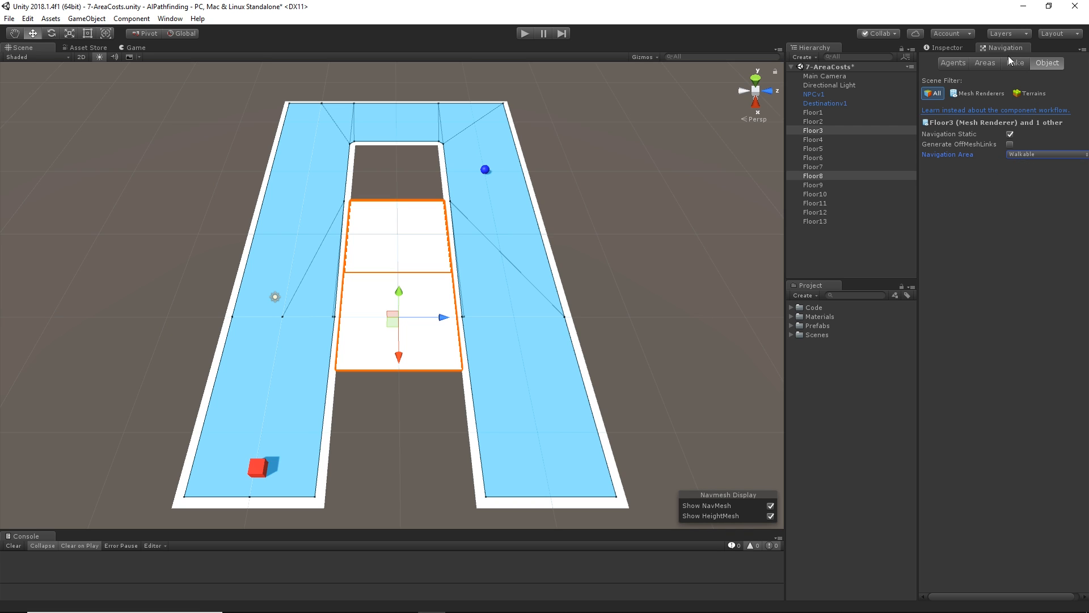
pyautogui.click(1015, 63)
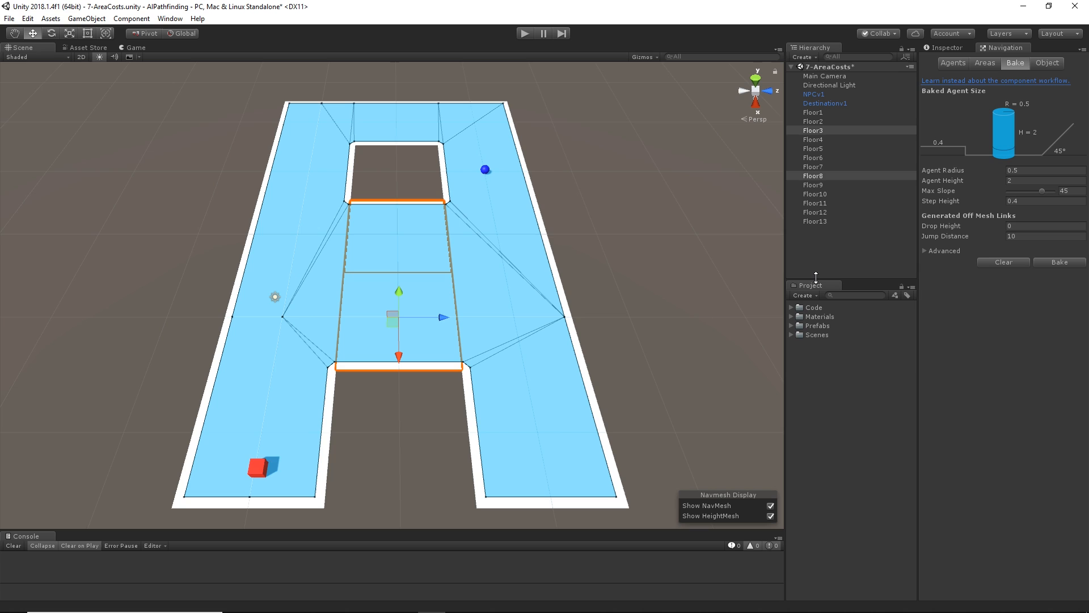
pyautogui.moveTo(816, 276)
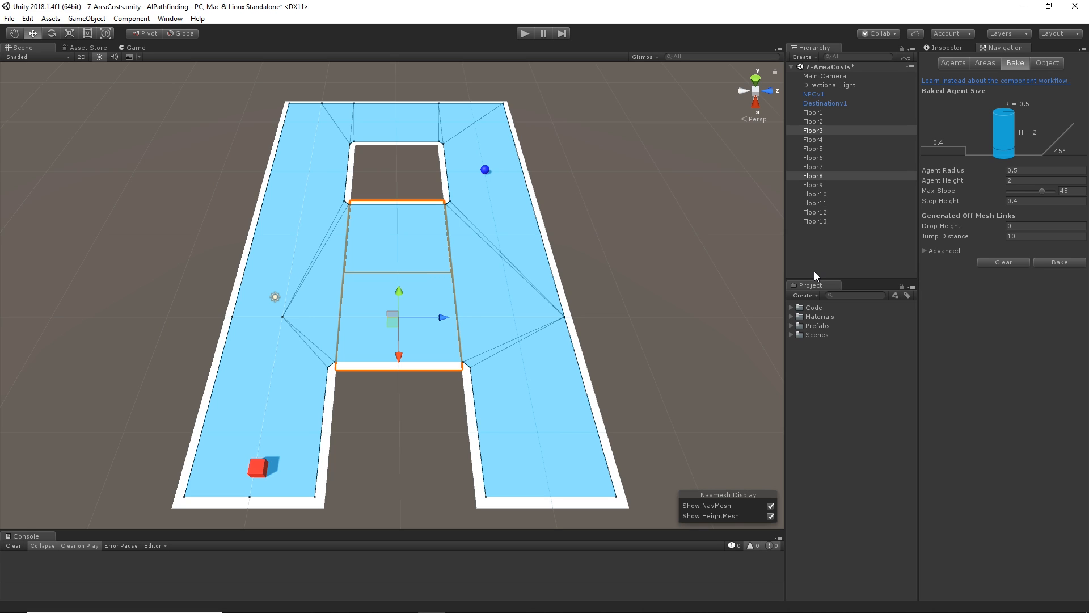
pyautogui.moveTo(1012, 112)
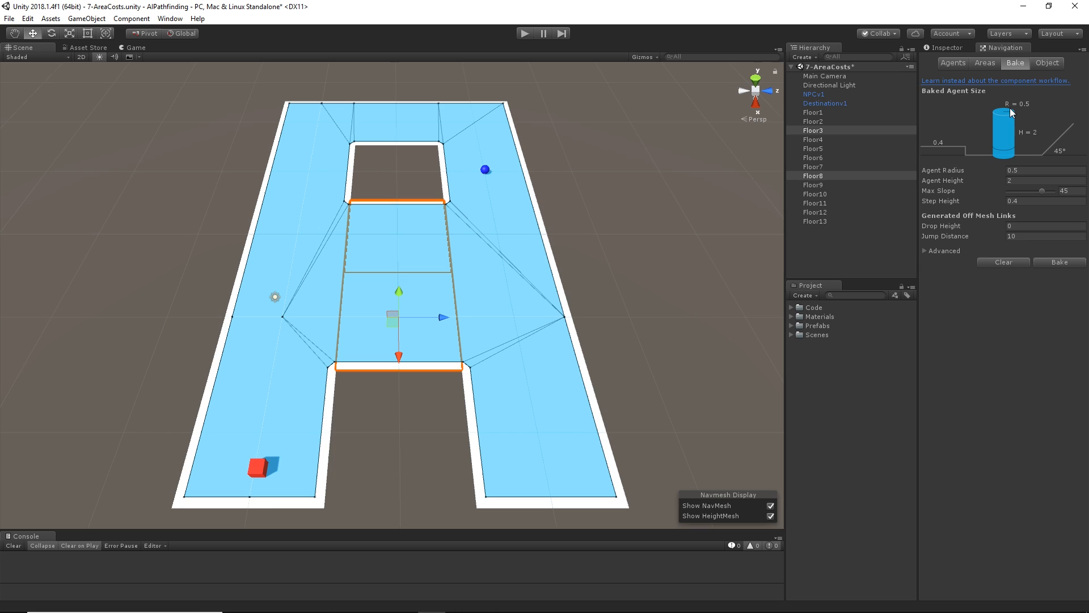
# Name navigation area User 3 'Swamp' with a cost of 2
pyautogui.click(984, 62)
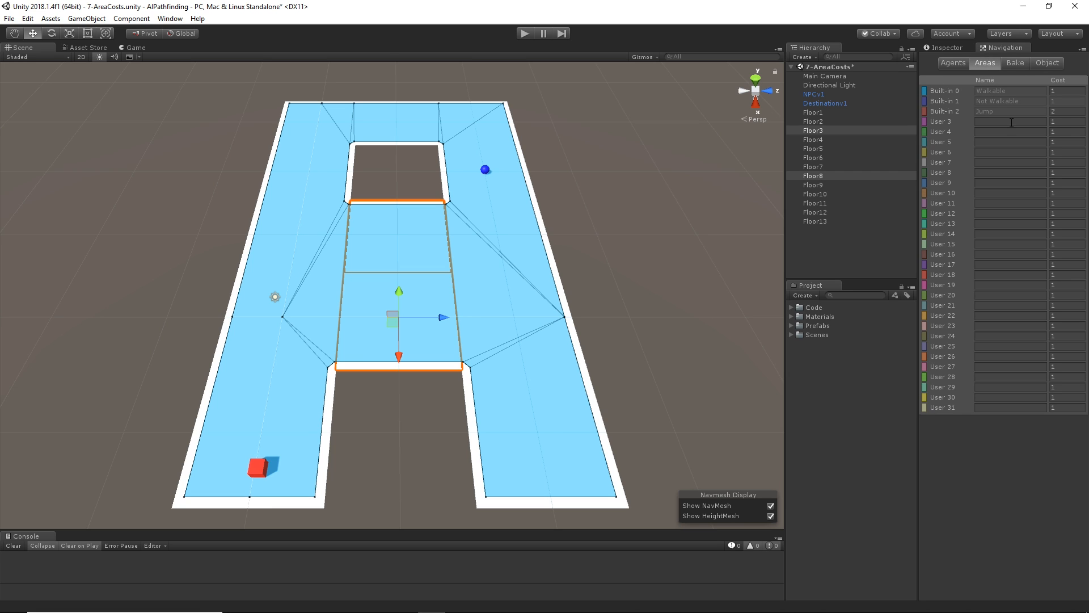
pyautogui.click(1010, 122)
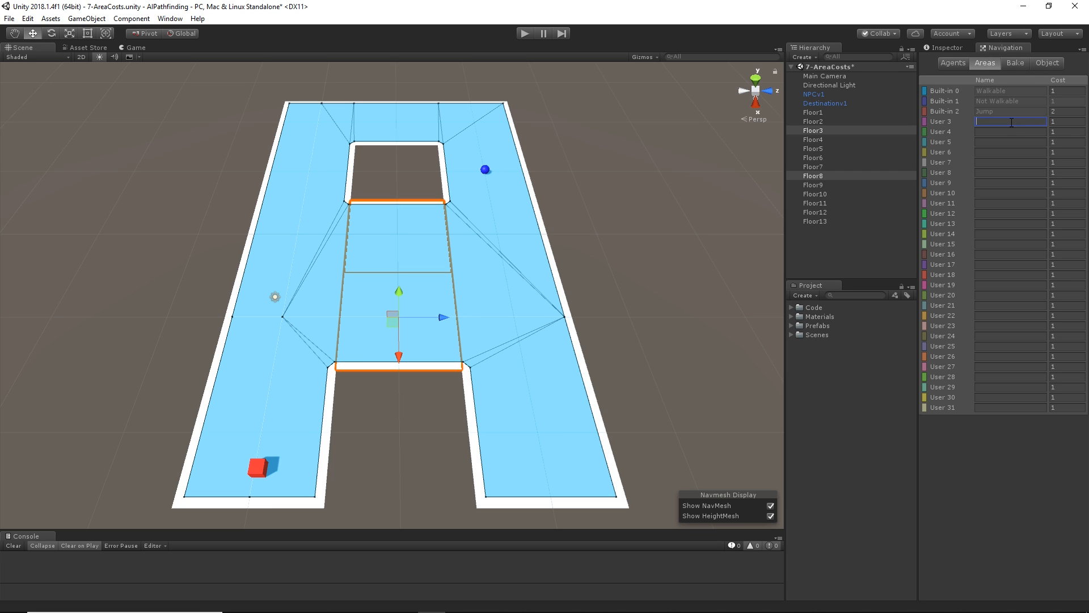
pyautogui.moveTo(1011, 427)
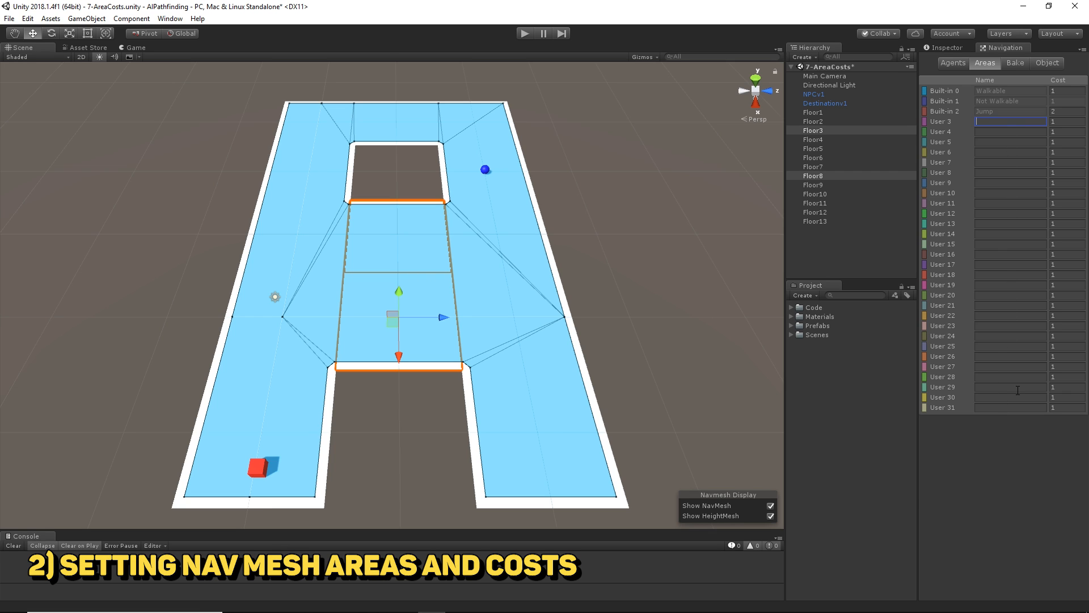
pyautogui.moveTo(1037, 155)
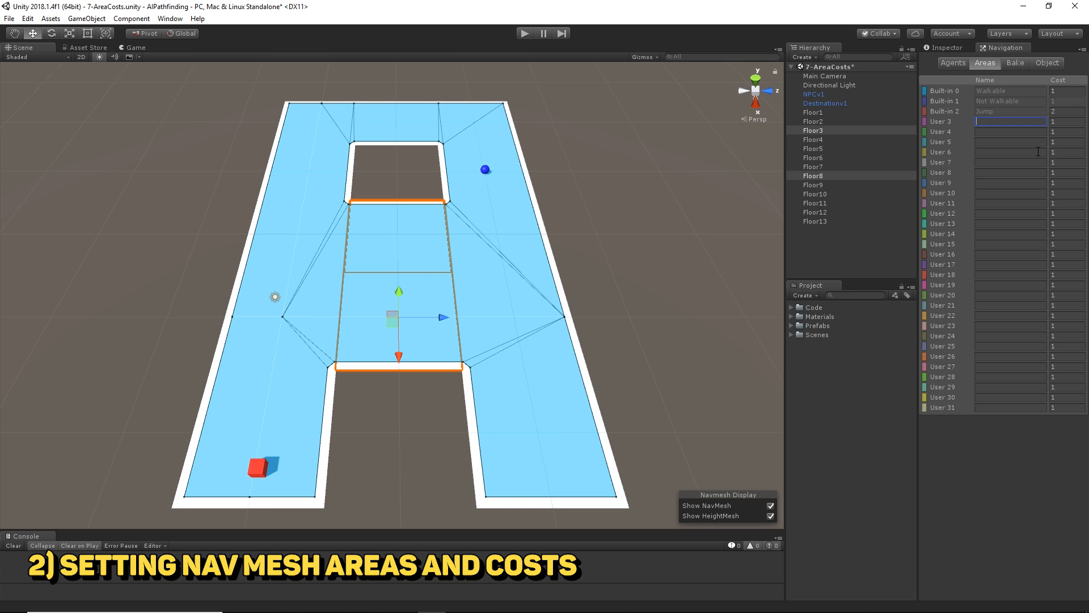
pyautogui.write('Swamp')
pyautogui.click(1067, 121)
pyautogui.write('2')
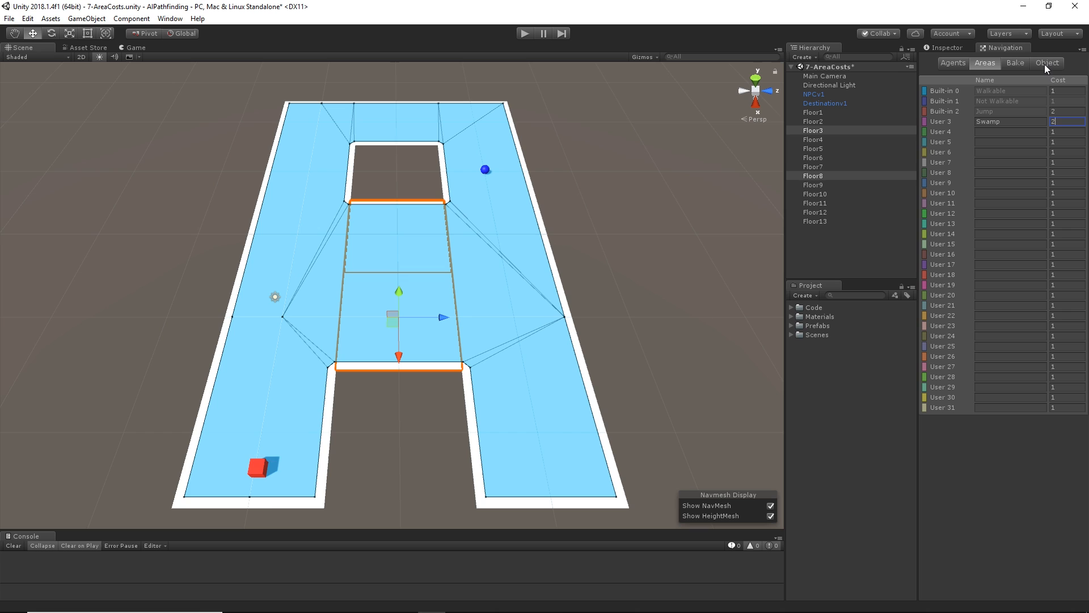
pyautogui.click(1047, 62)
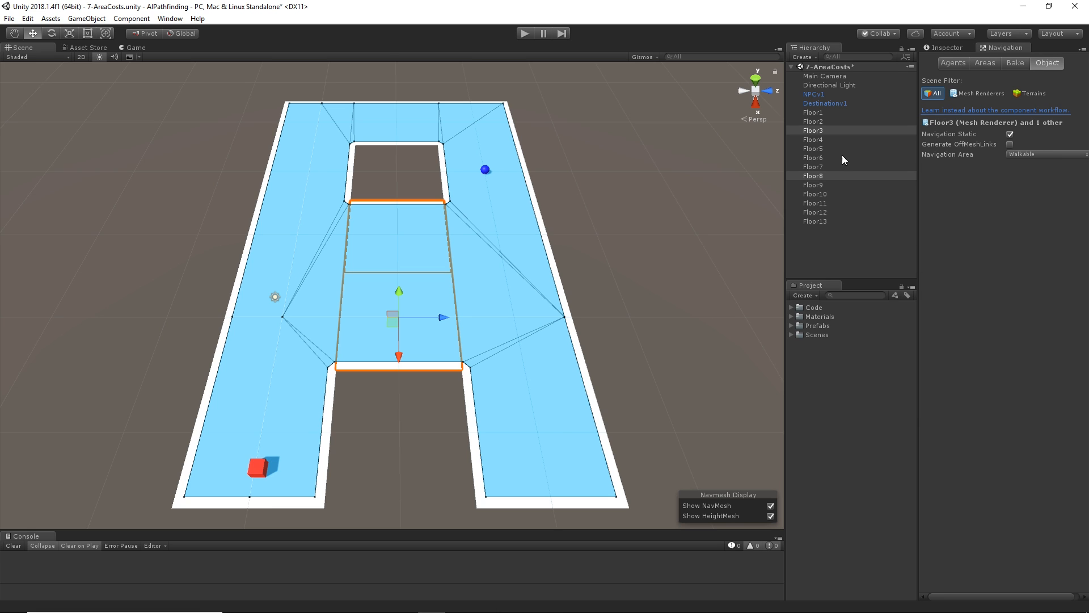
# Assign Floor3 and Floor8 to the Swamp area and rebake, turning the crossbar pink
pyautogui.click(1046, 153)
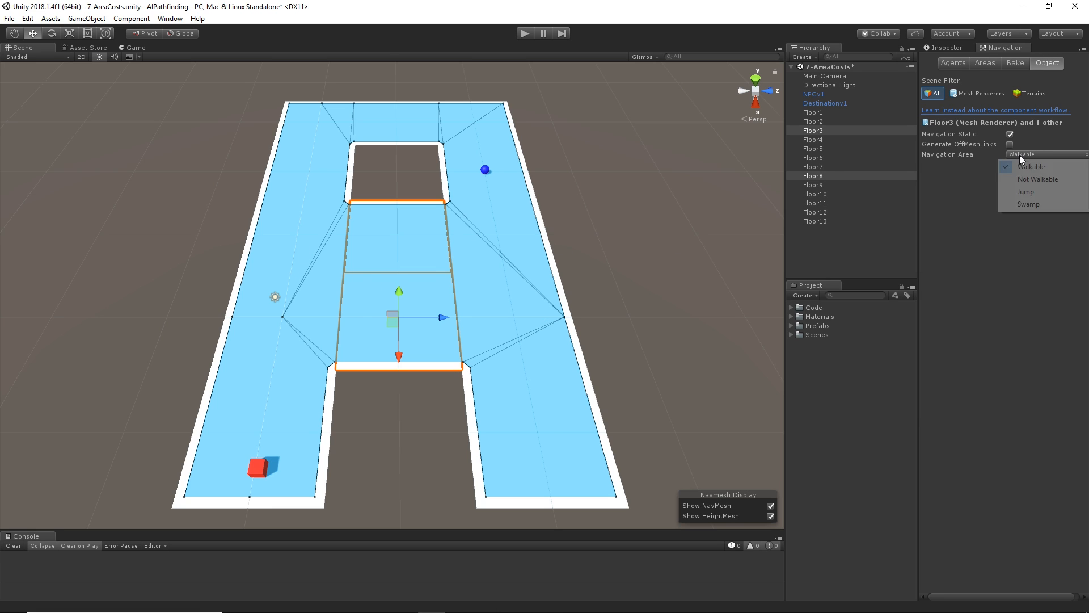
pyautogui.click(1029, 204)
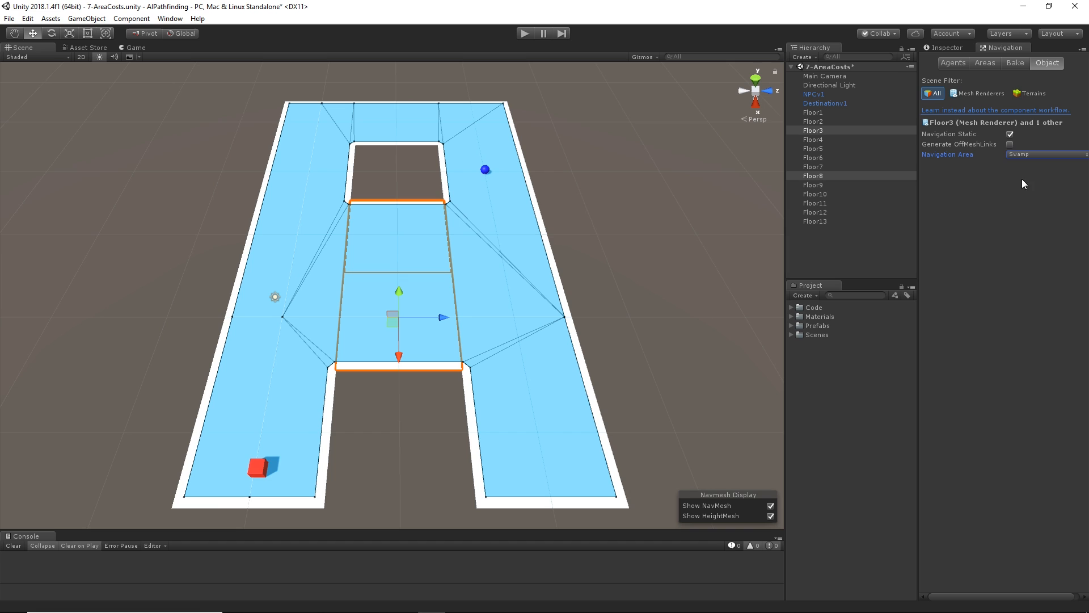
pyautogui.click(1015, 63)
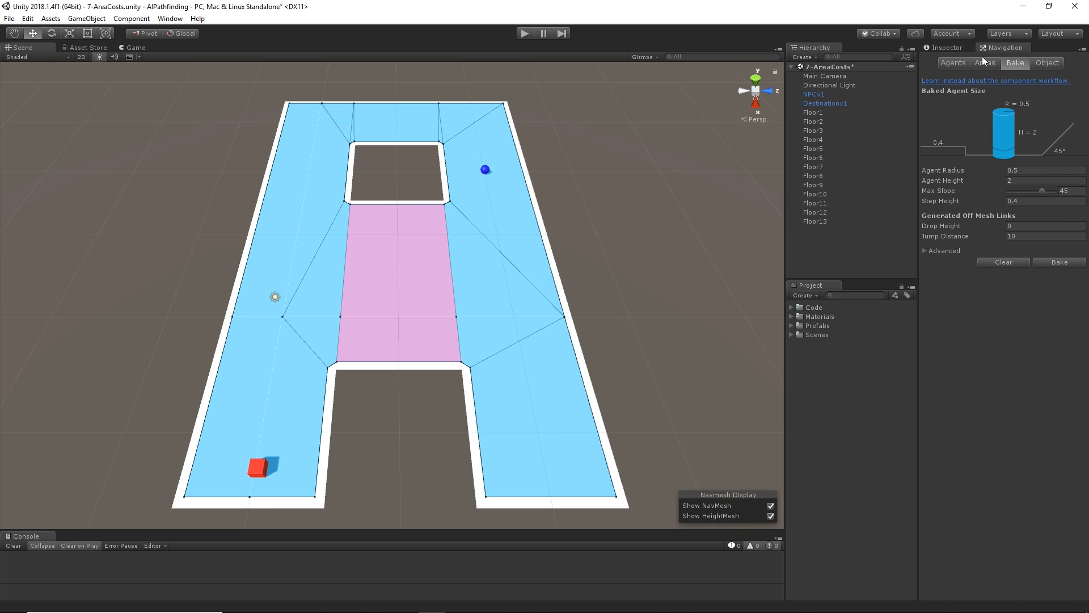
pyautogui.click(984, 63)
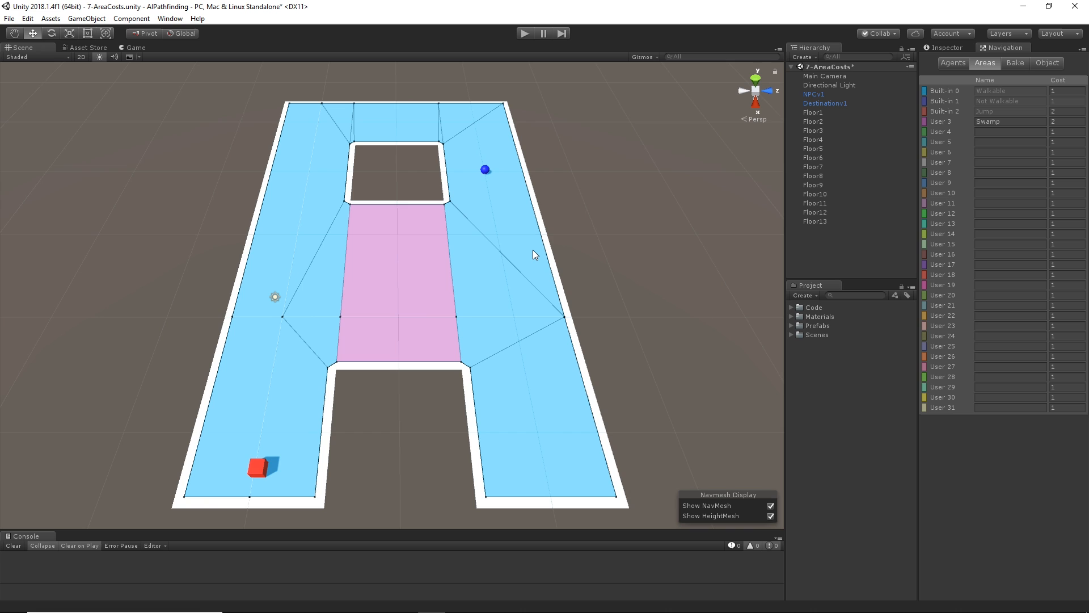
pyautogui.moveTo(487, 148)
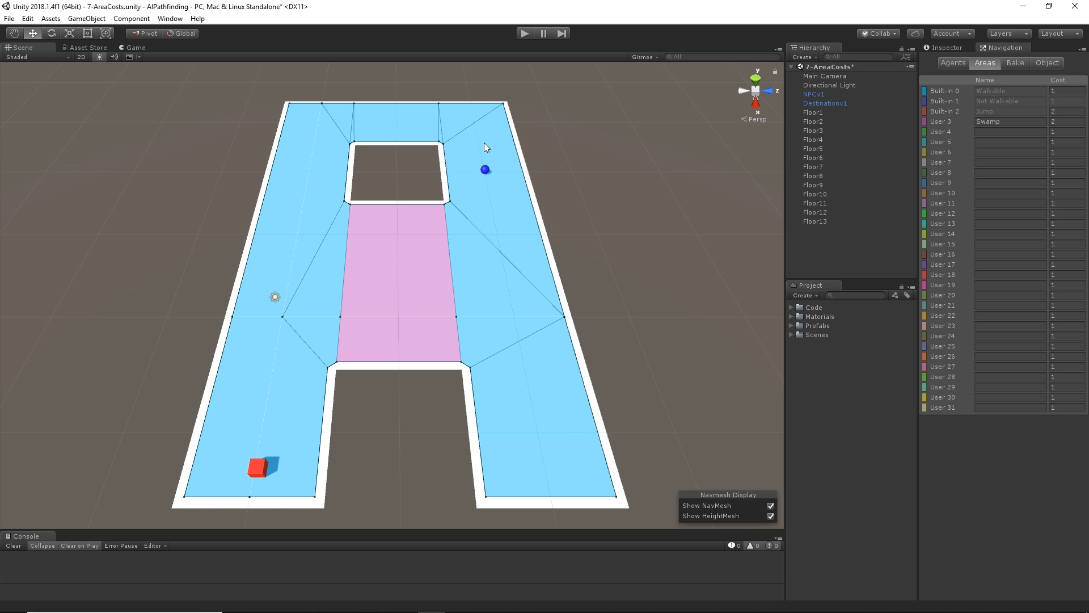
pyautogui.moveTo(525, 34)
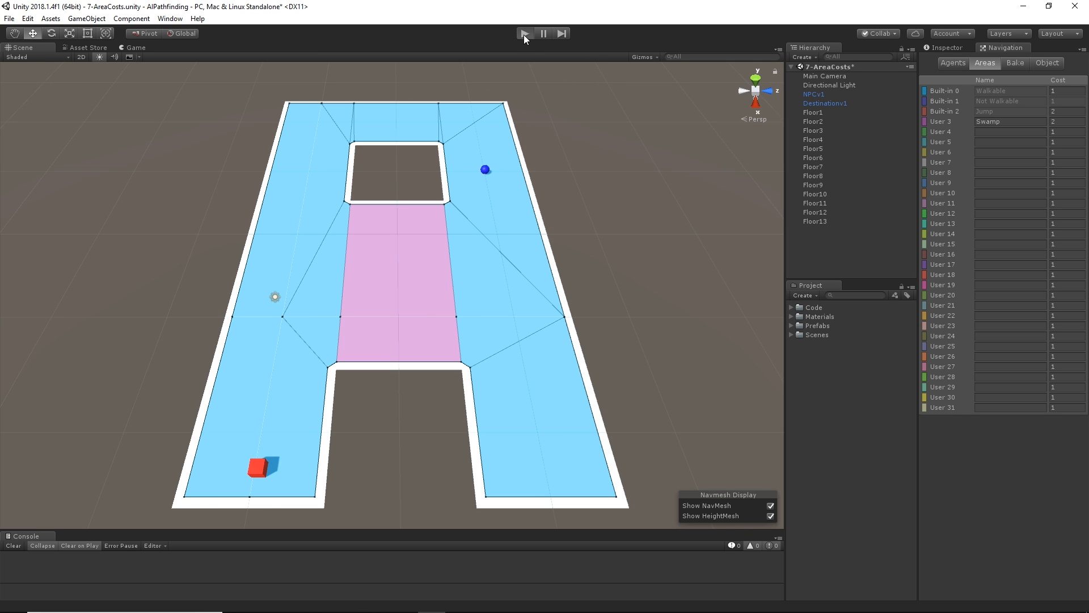
pyautogui.click(523, 33)
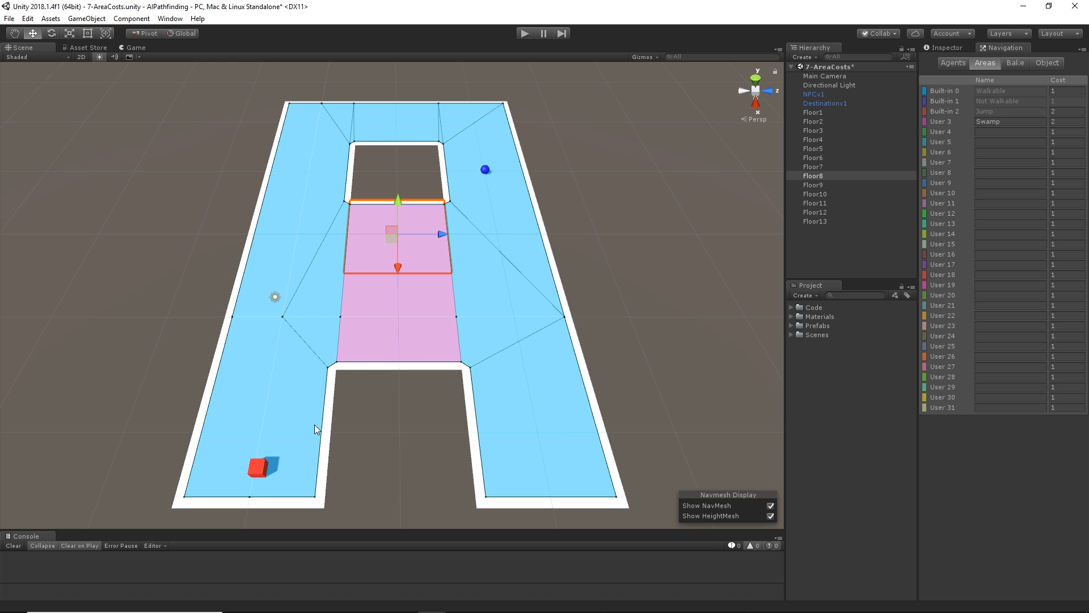
pyautogui.click(813, 112)
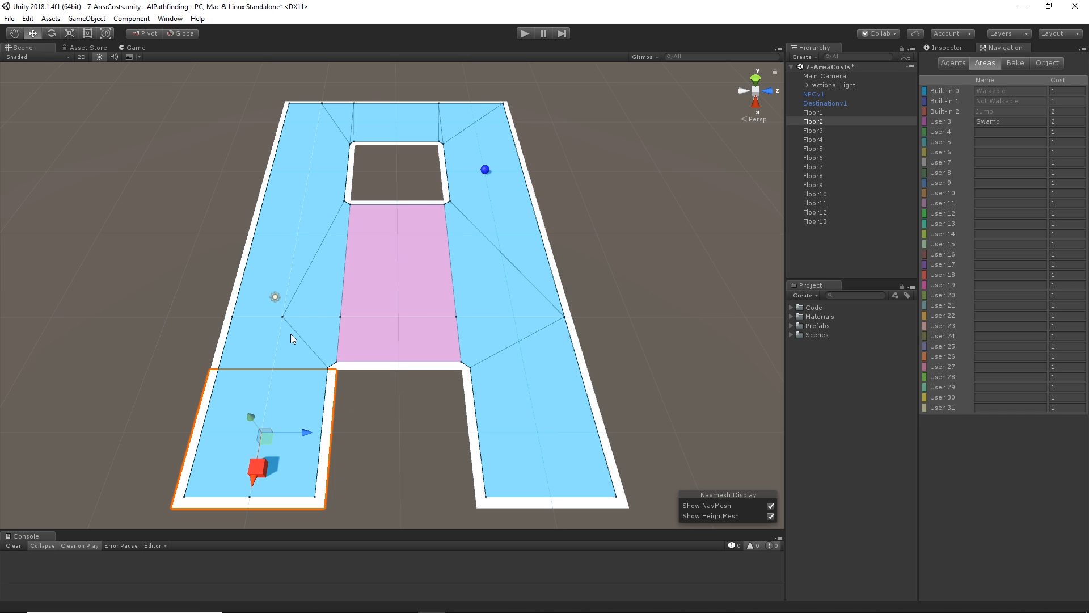
pyautogui.click(814, 139)
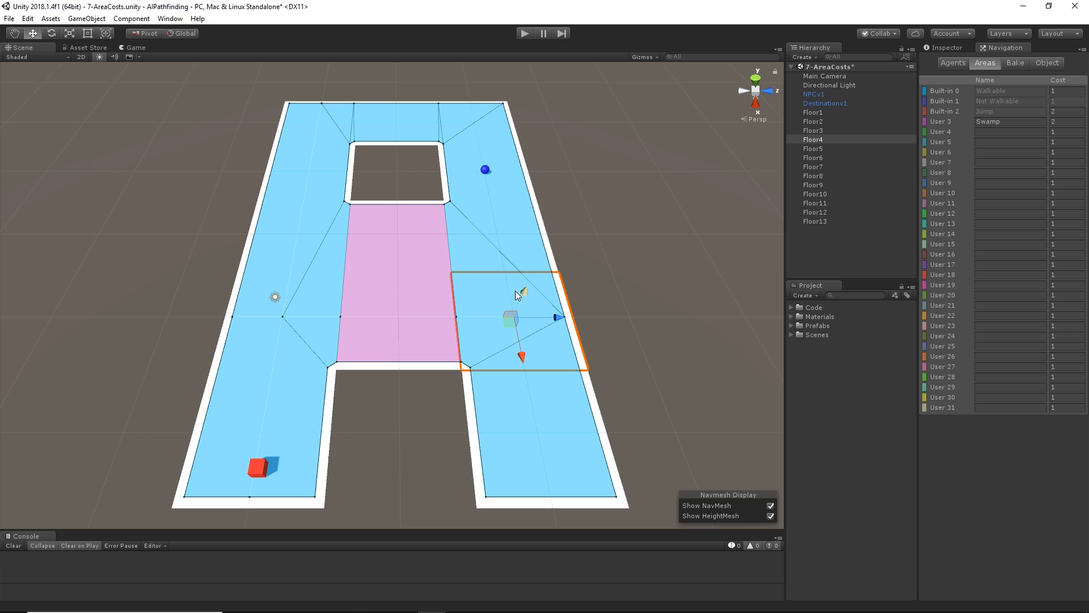
pyautogui.click(813, 167)
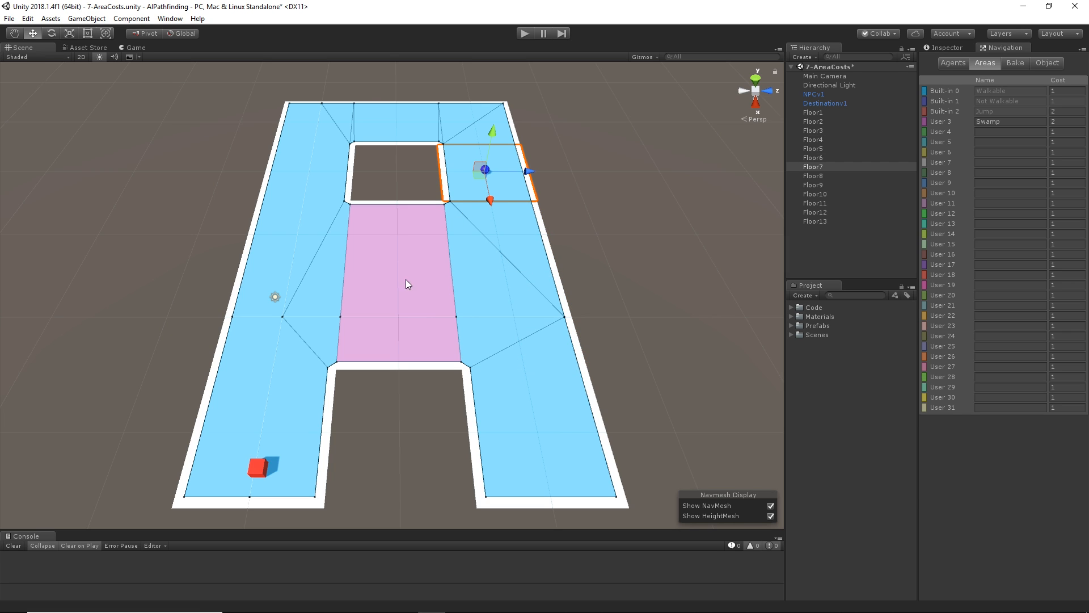
pyautogui.click(814, 130)
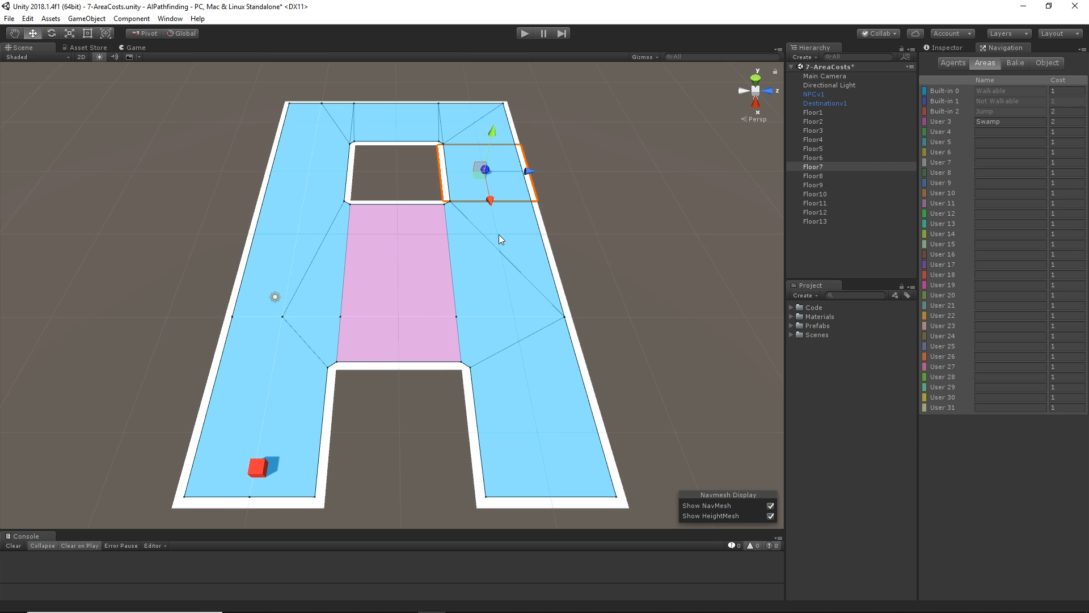
pyautogui.click(813, 176)
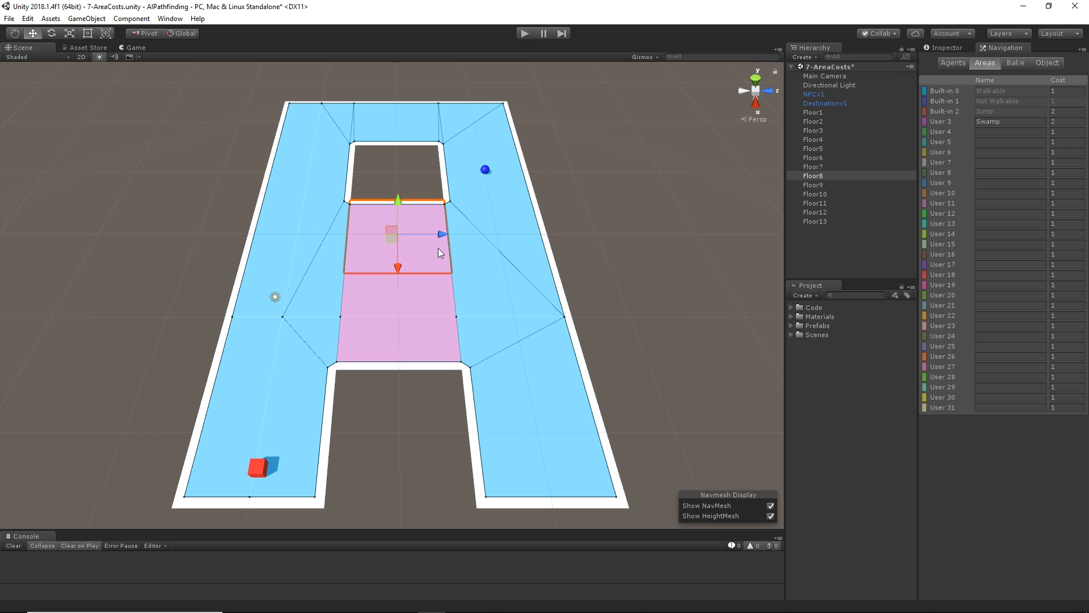
pyautogui.click(814, 130)
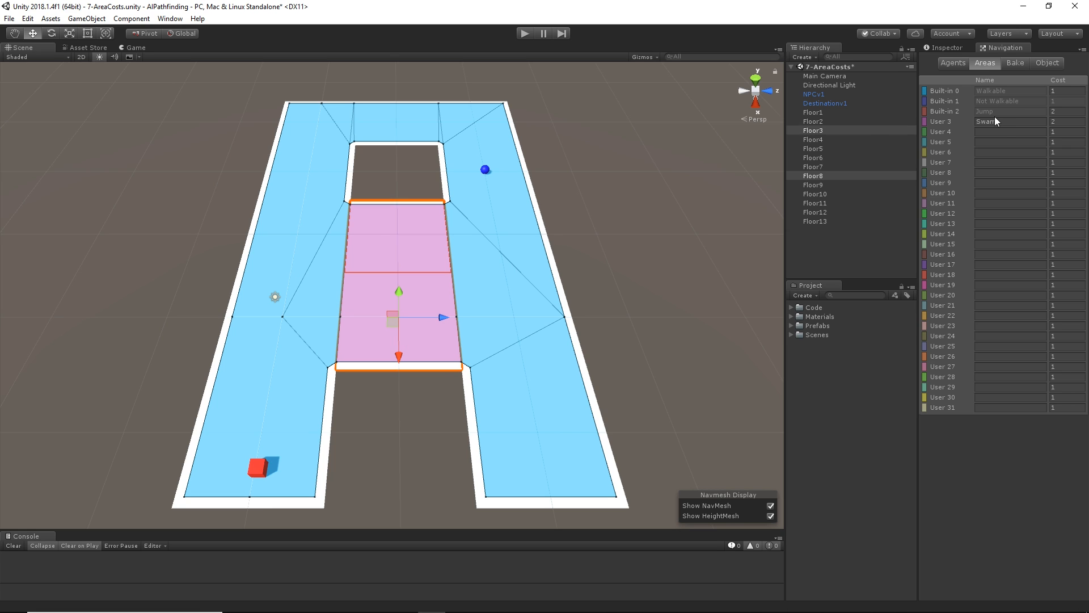
# Raise Swamp's cost to 5 and play-test the red cube's path to the destination
pyautogui.click(1068, 122)
pyautogui.write('5')
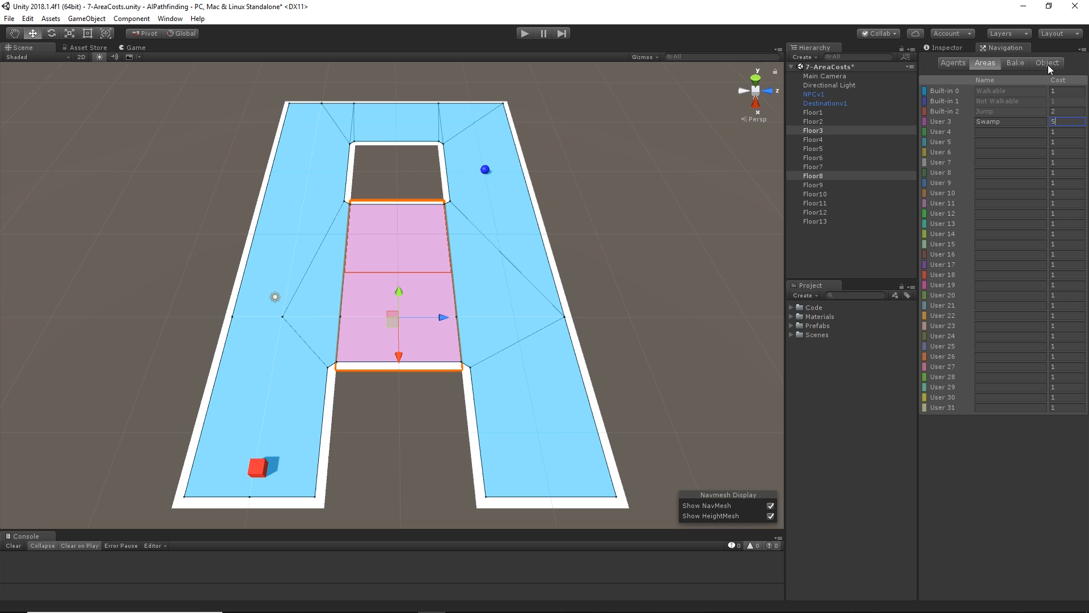
pyautogui.click(1047, 63)
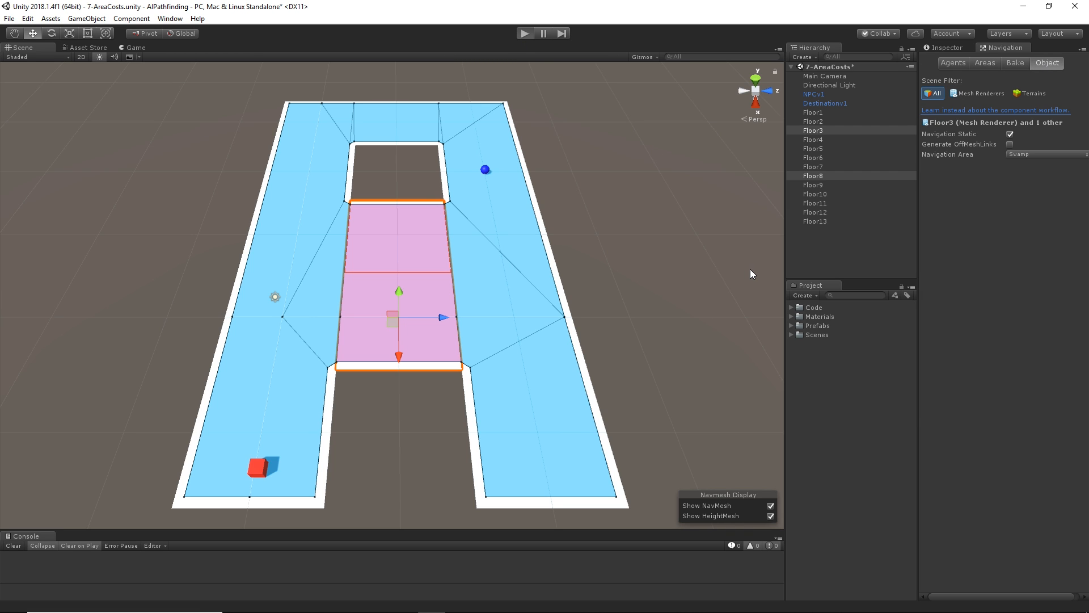
pyautogui.click(526, 33)
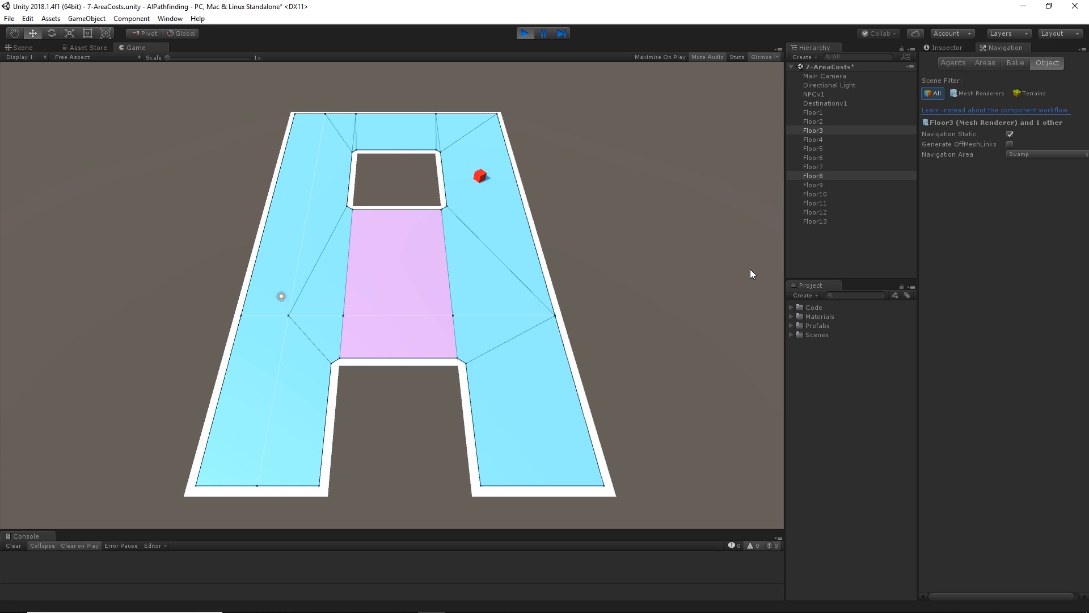
pyautogui.click(21, 47)
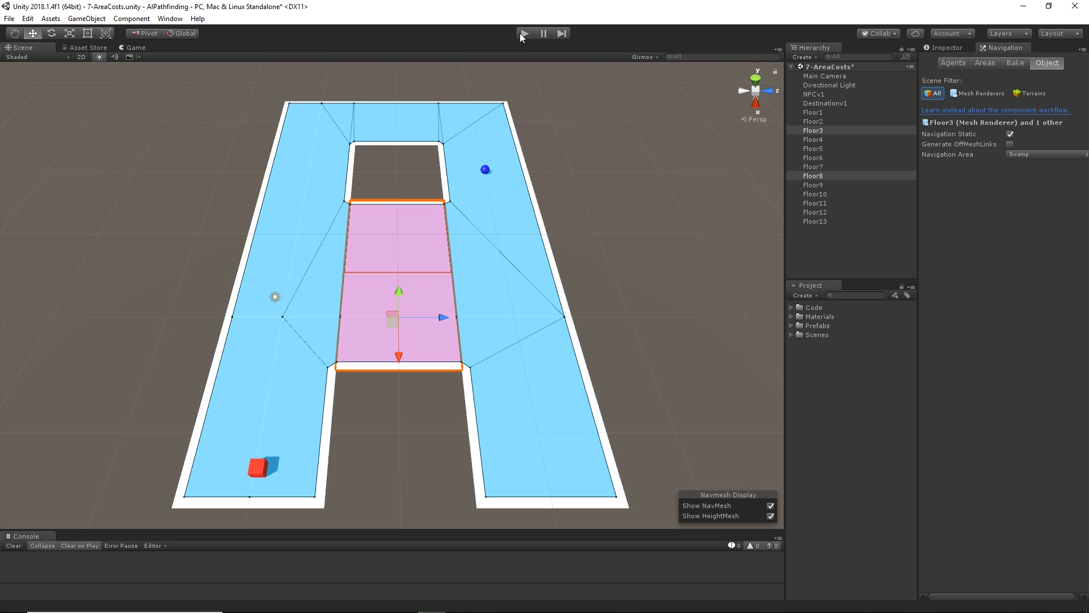
pyautogui.moveTo(523, 34)
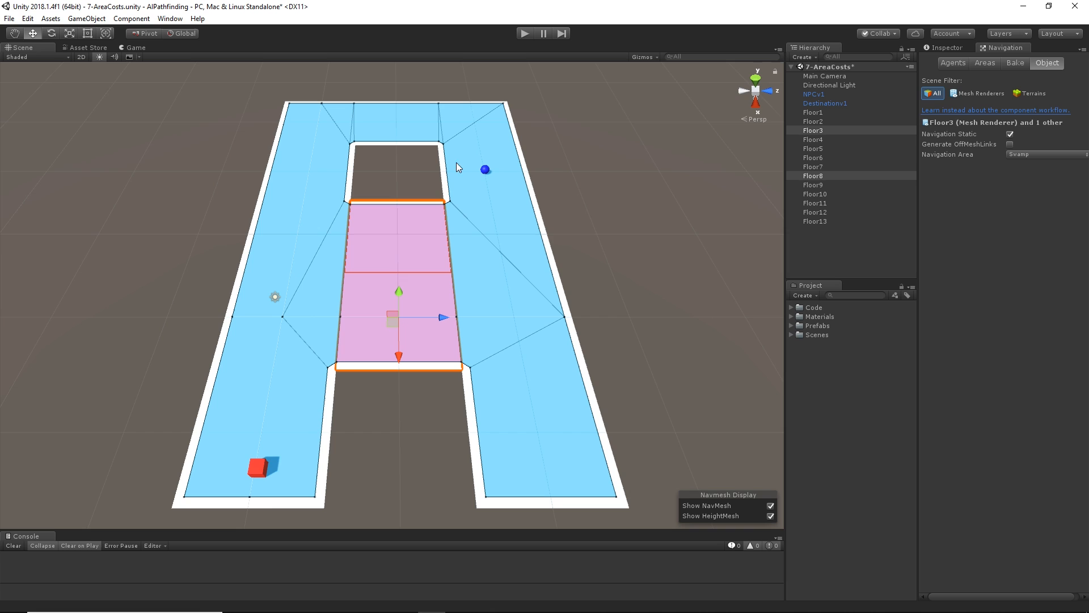
pyautogui.click(952, 62)
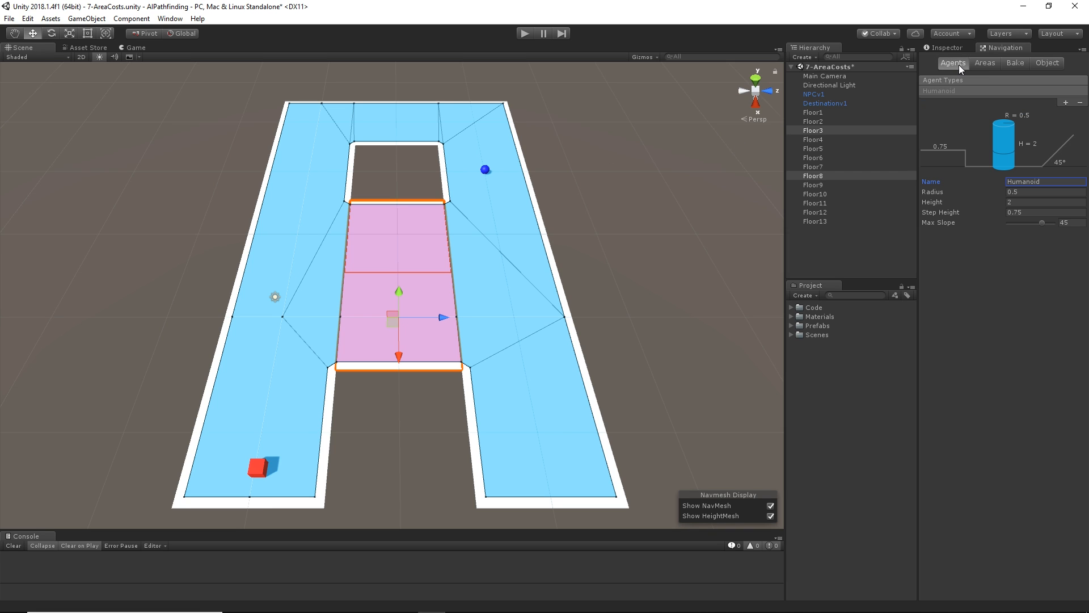
pyautogui.moveTo(1012, 154)
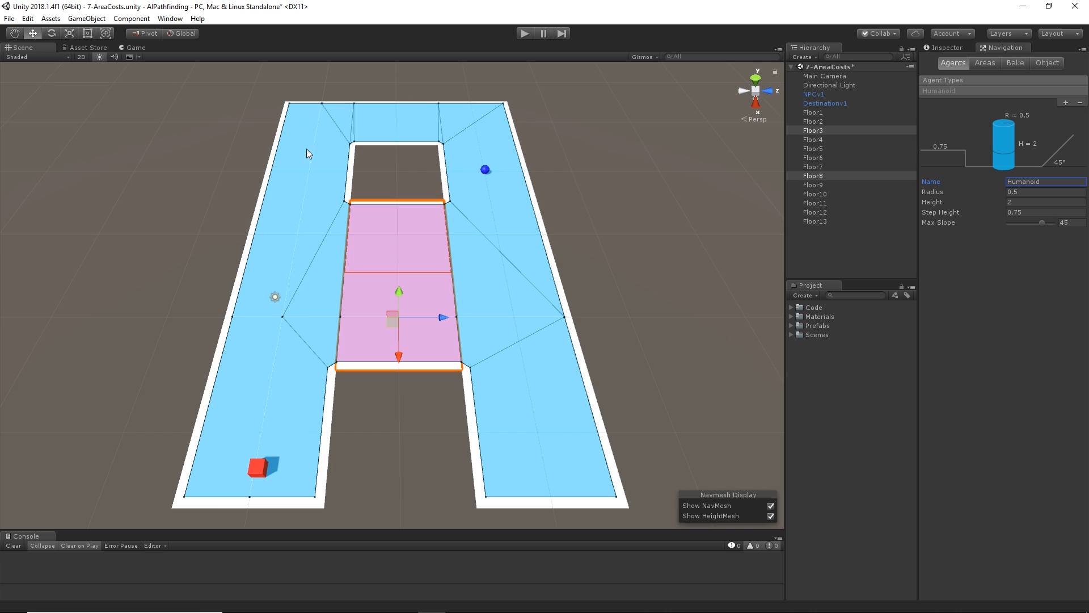
# Select Floor12 and add a navigation area 'Fire' on User 4 costing 999
pyautogui.click(815, 212)
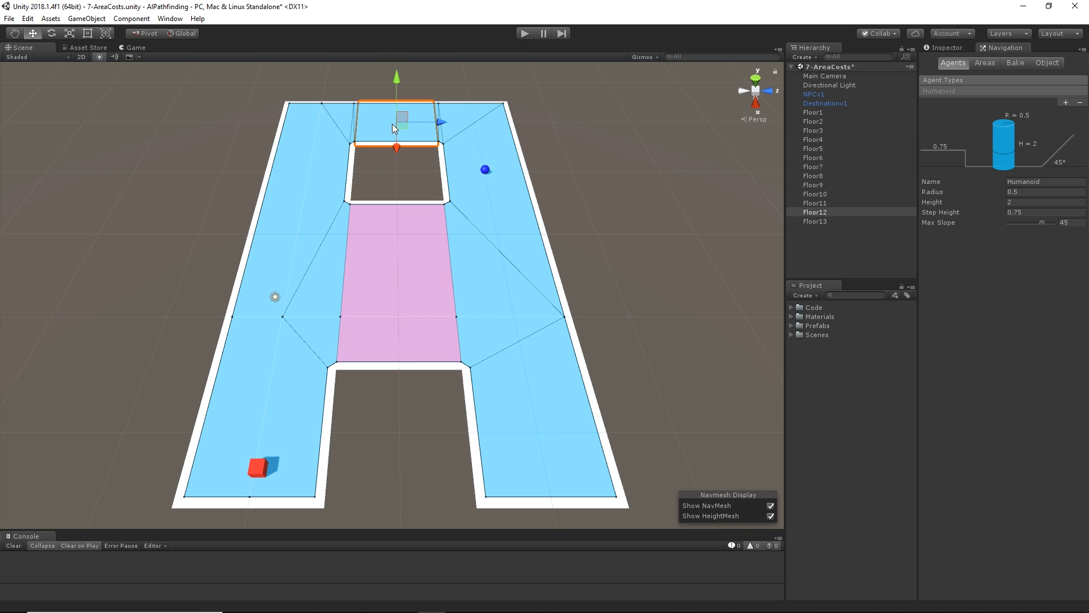
pyautogui.click(984, 62)
pyautogui.write('F')
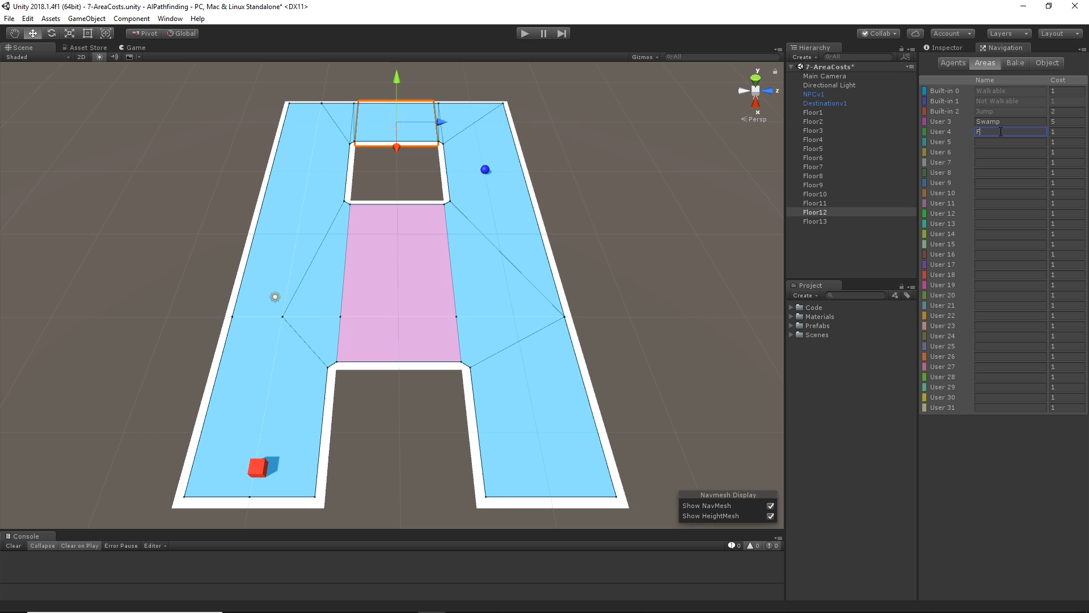
pyautogui.write('ire')
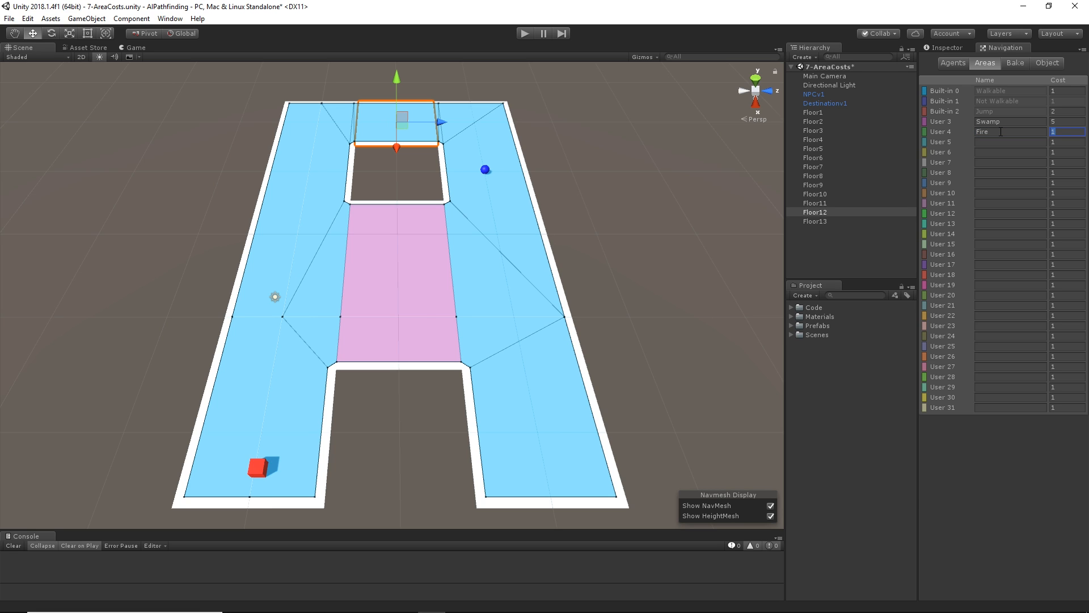
pyautogui.write('999')
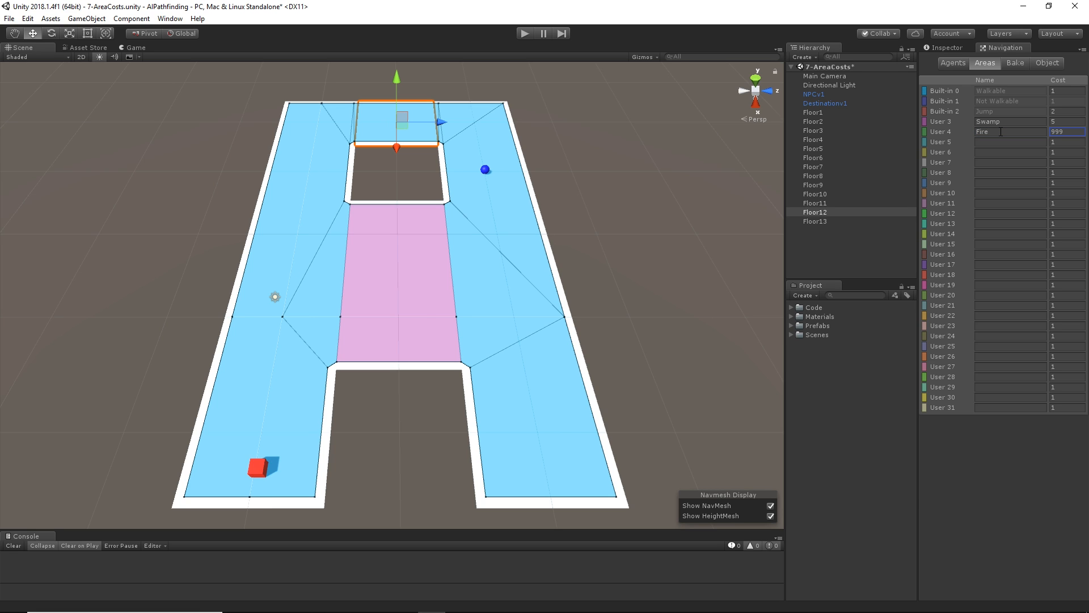
pyautogui.moveTo(873, 108)
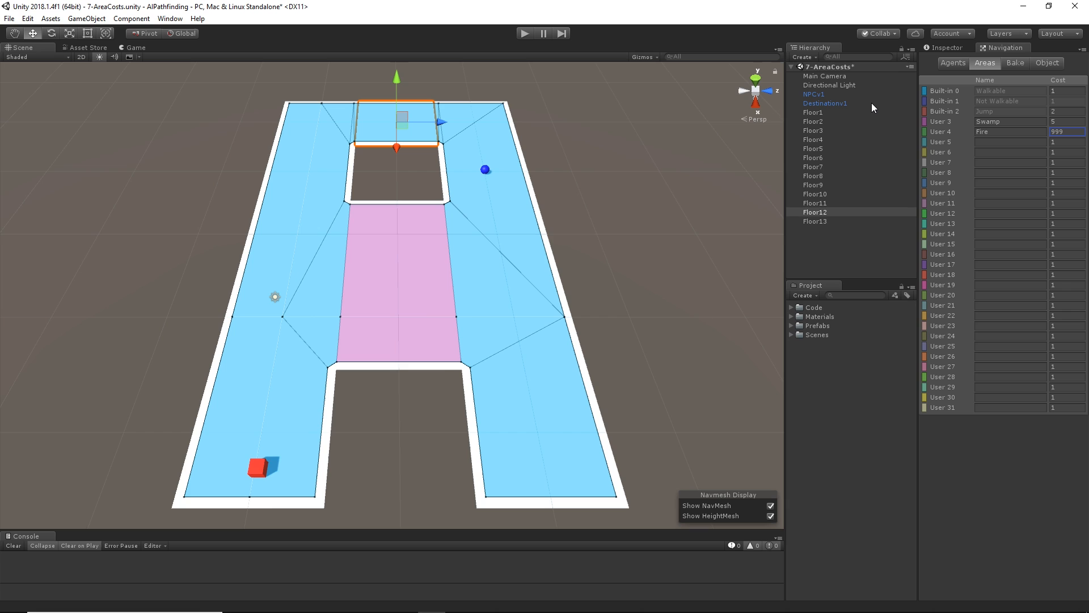
pyautogui.moveTo(933, 120)
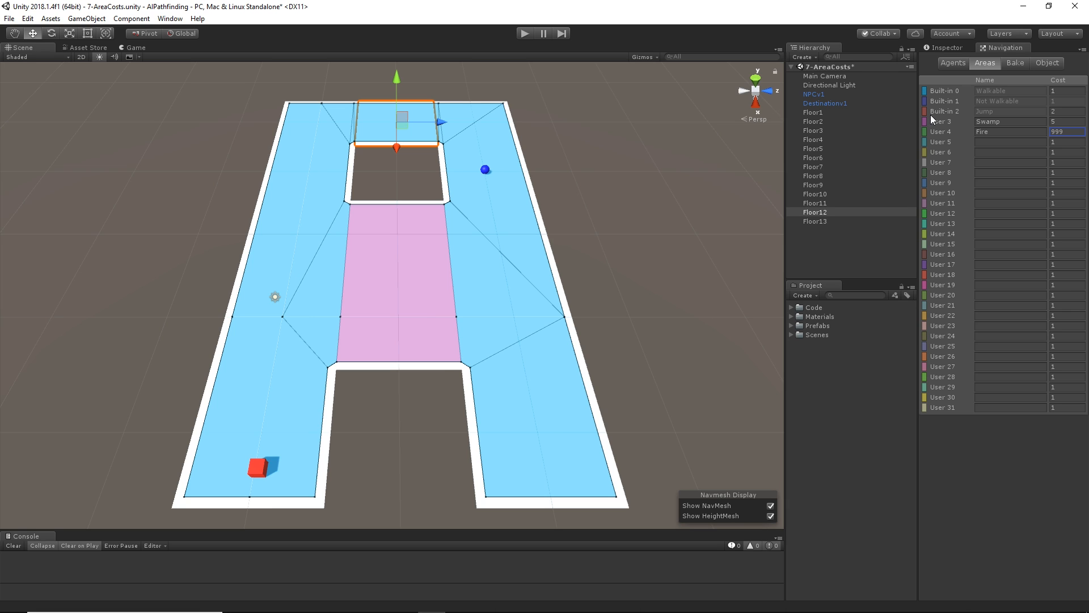
pyautogui.moveTo(1042, 71)
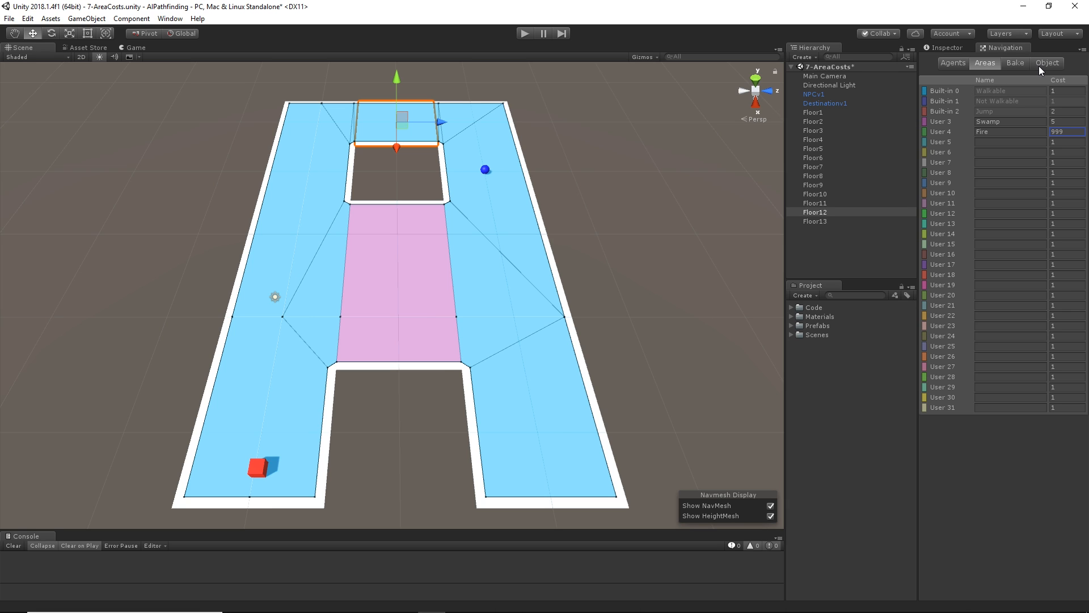
pyautogui.click(1047, 63)
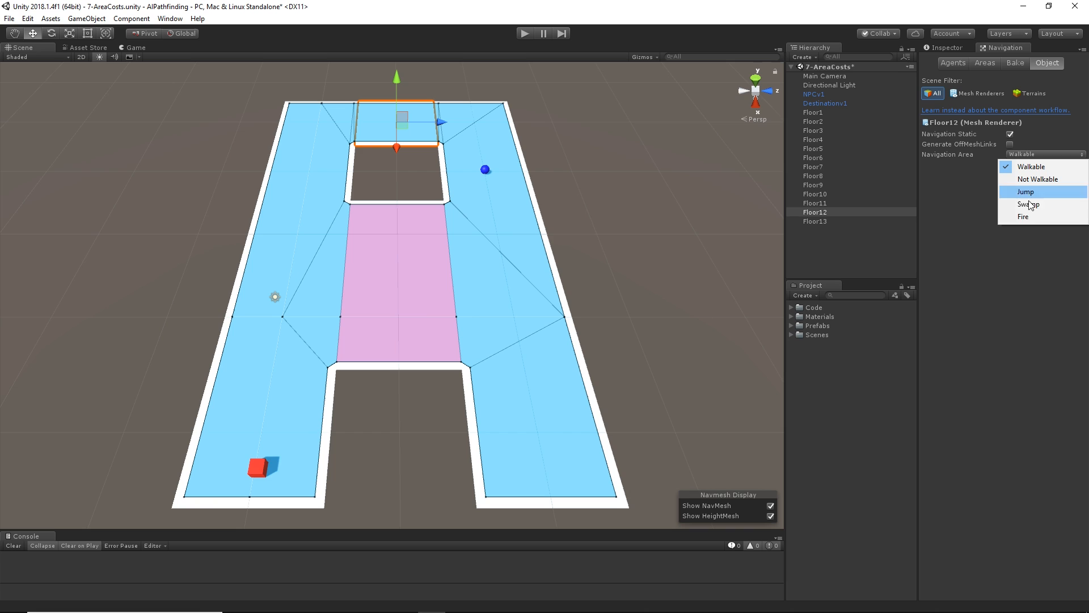
# Assign the top floor piece to the Fire area, then run and stop a play-mode test
pyautogui.click(1015, 63)
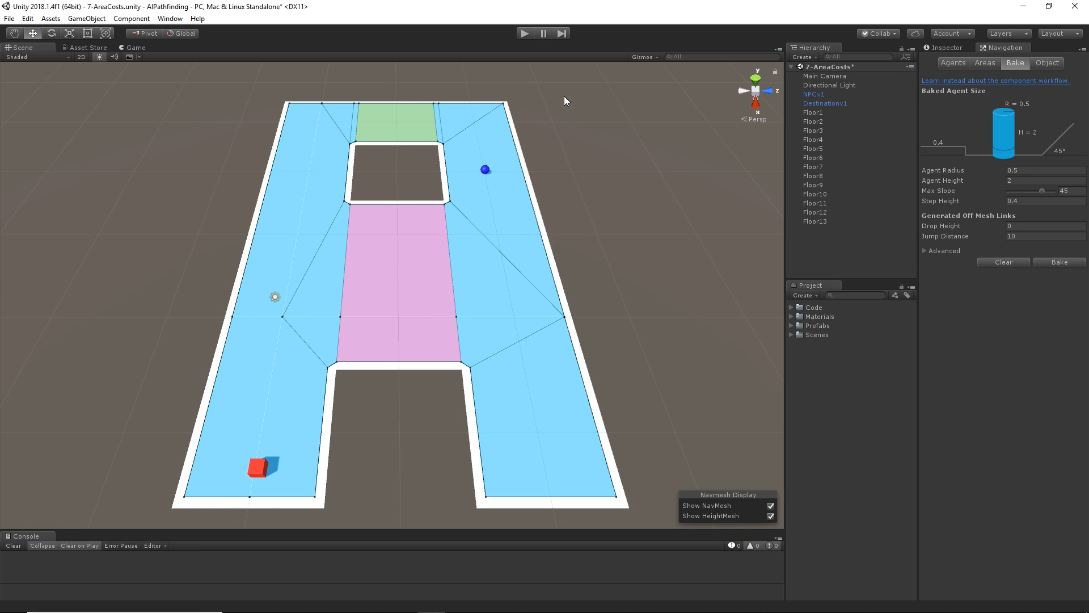
pyautogui.moveTo(667, 238)
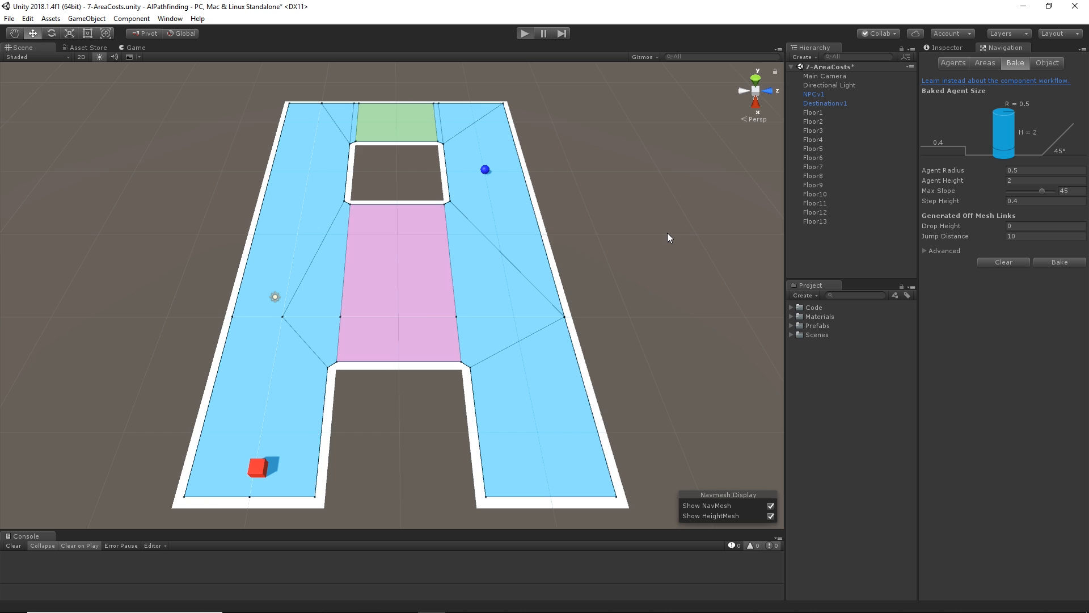
pyautogui.click(525, 33)
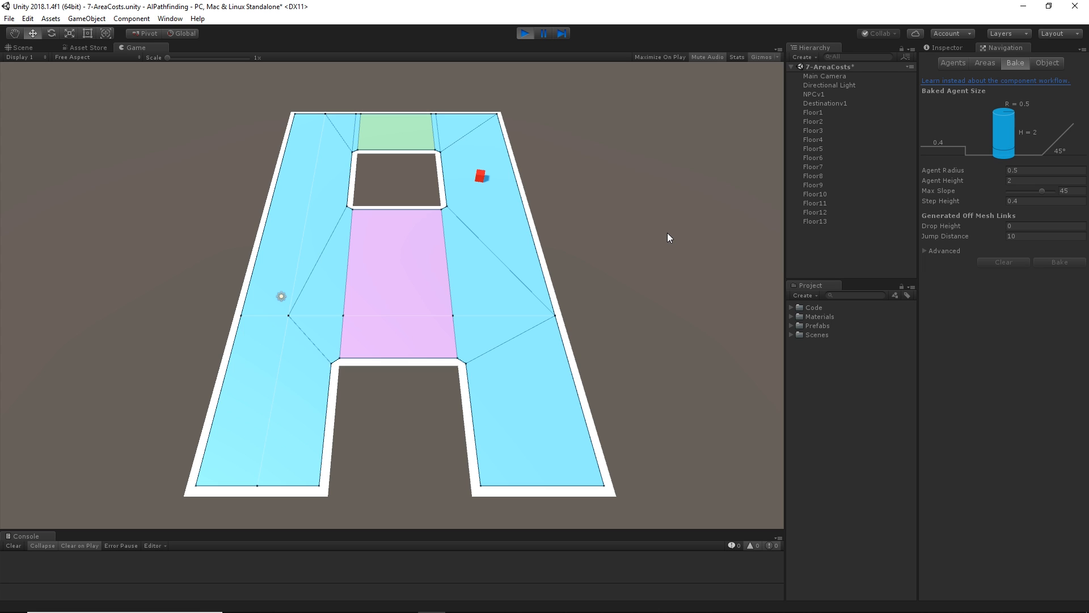
pyautogui.moveTo(421, 135)
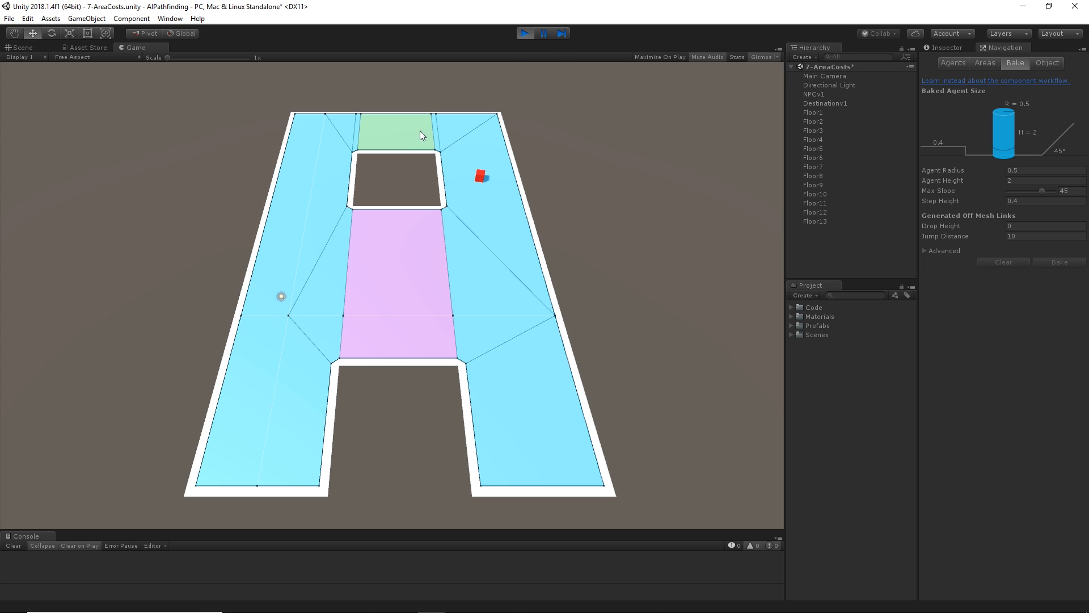
pyautogui.moveTo(530, 104)
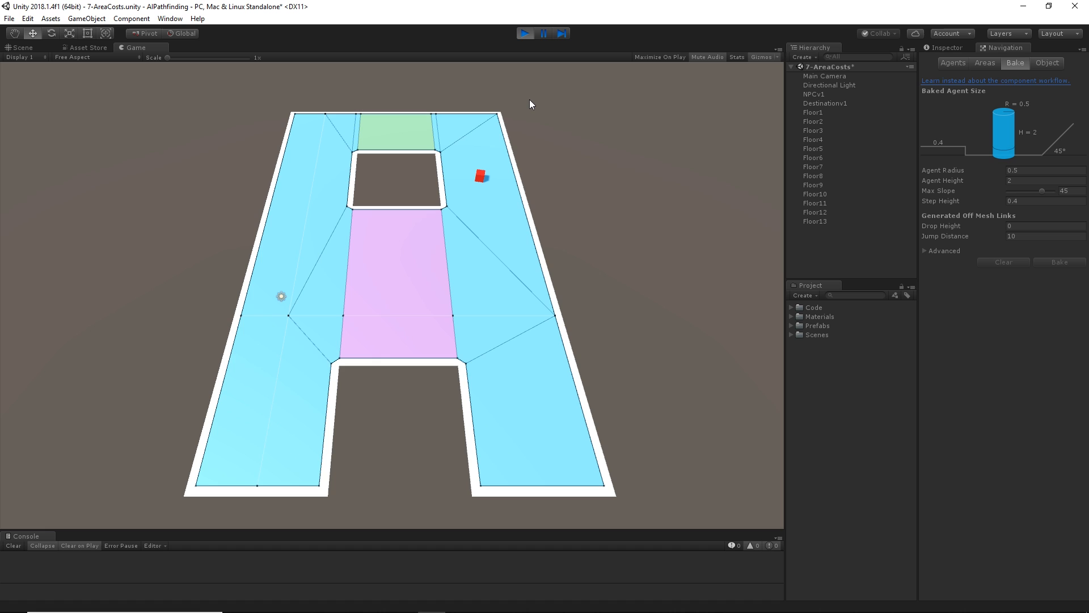
pyautogui.moveTo(637, 71)
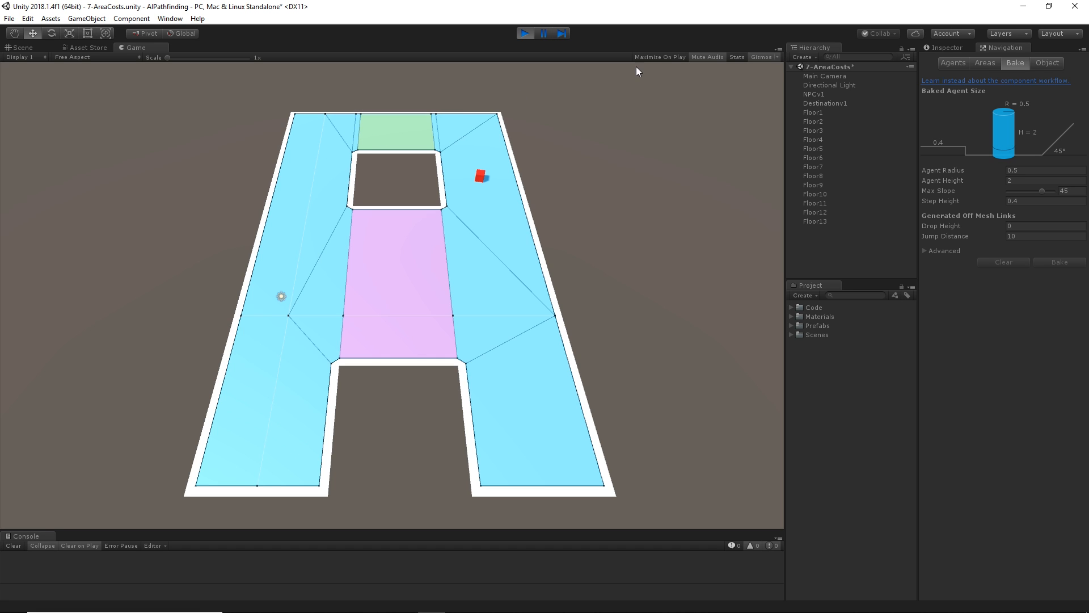
pyautogui.click(525, 33)
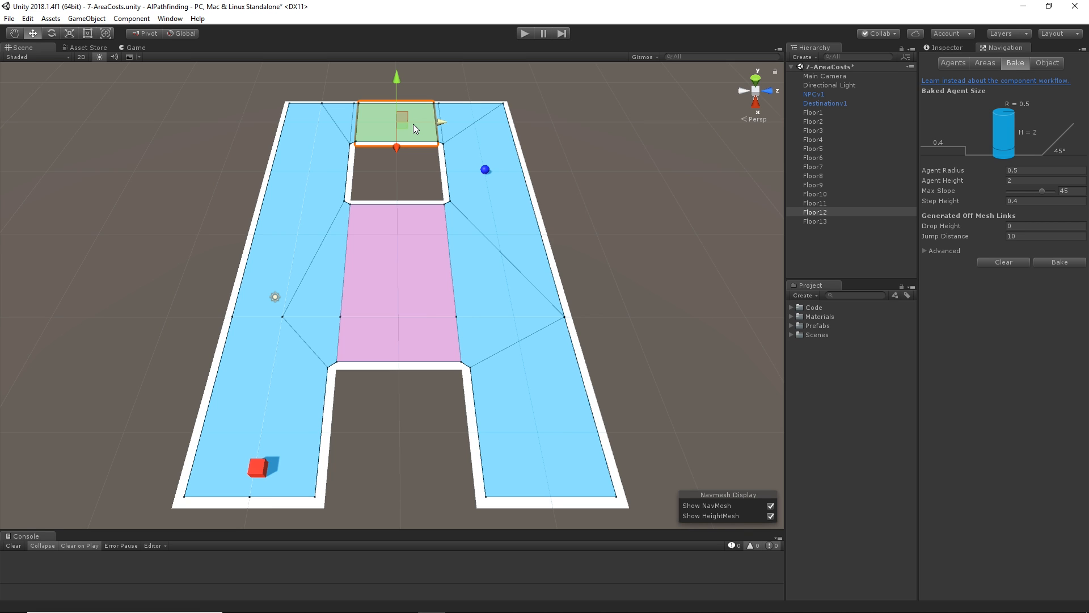
# Show the navigation area costs list with Swamp at 5 and Fire at 999
pyautogui.click(984, 63)
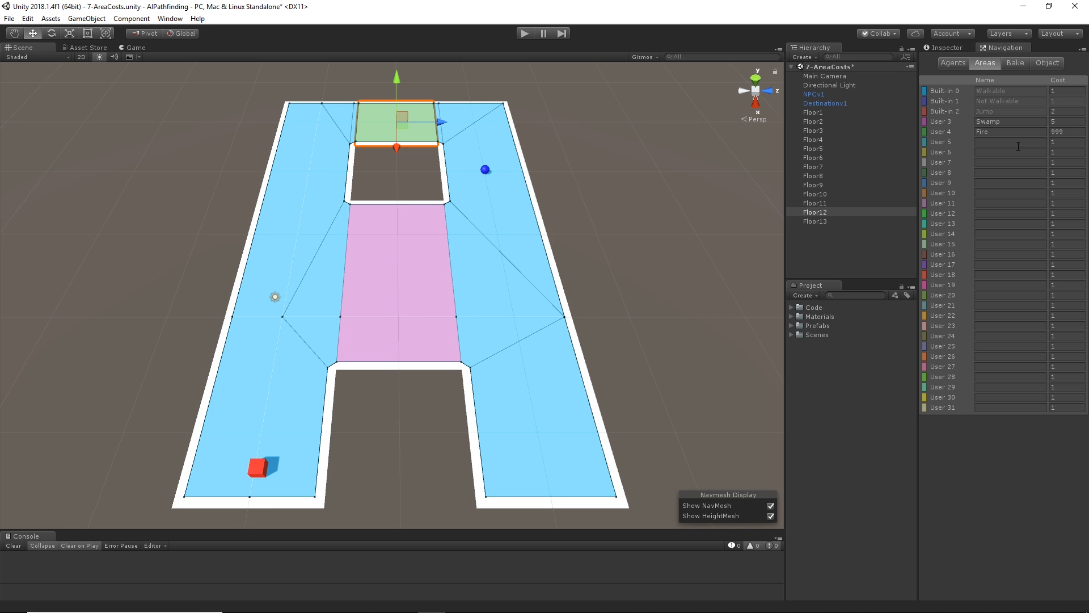